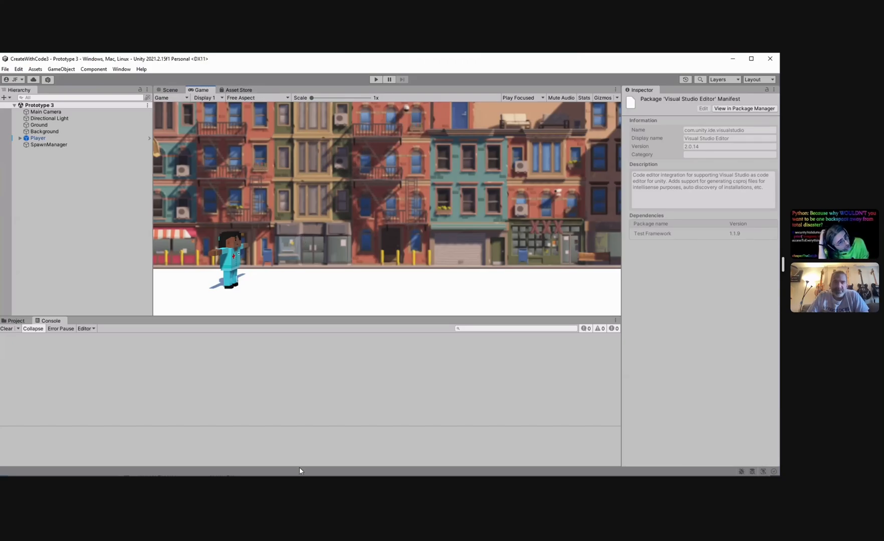
mouse_move(37, 359)
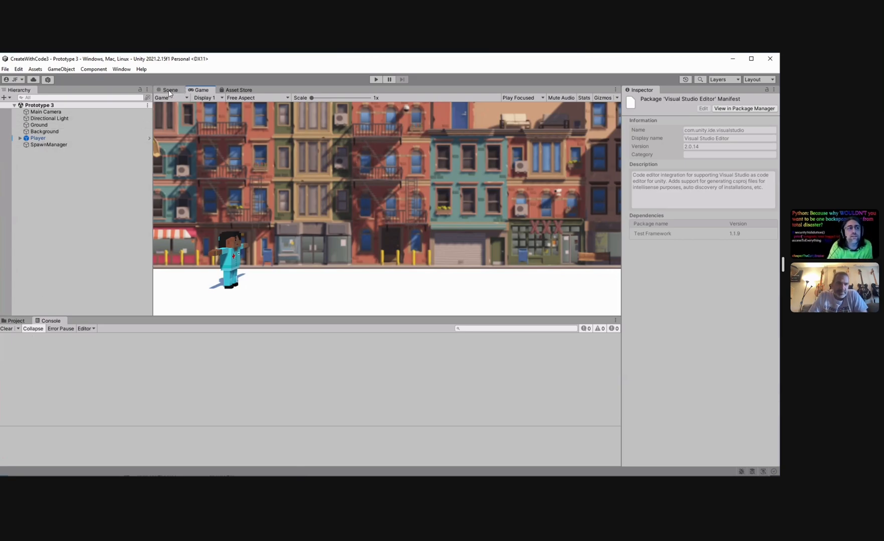
Switch the Game view preview from Free Aspect to 16:9 Aspect.
left_click(170, 90)
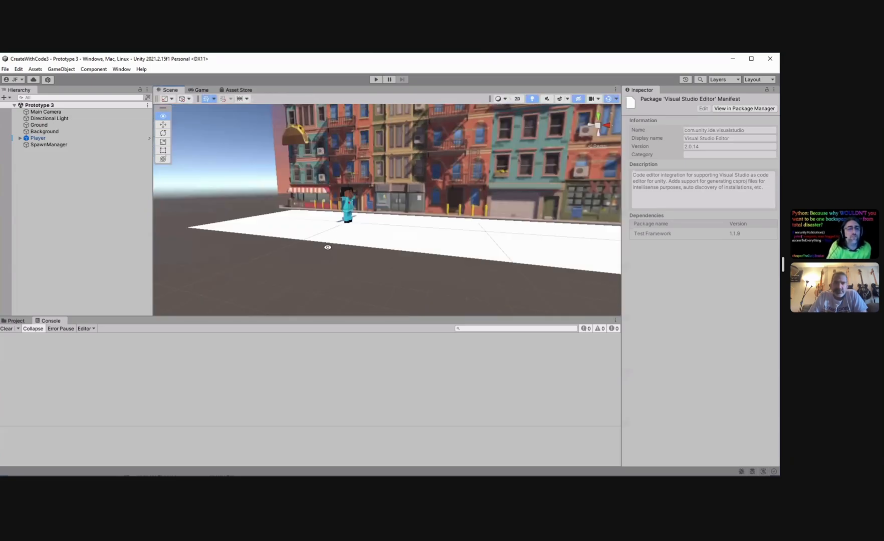
left_click(202, 90)
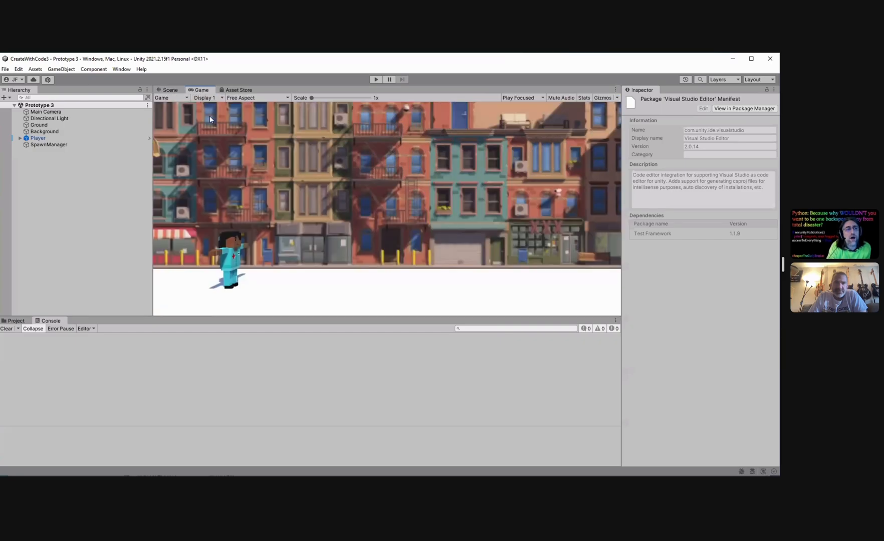
mouse_move(297, 281)
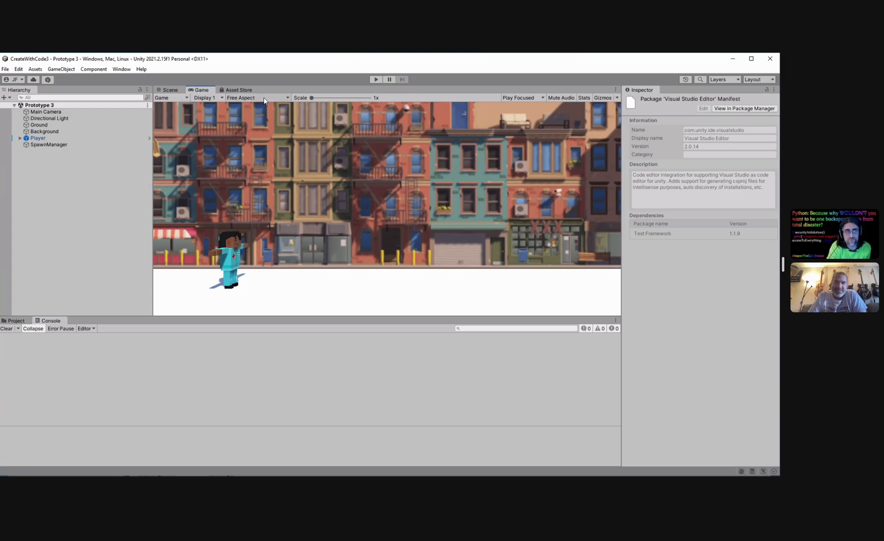
left_click(257, 98)
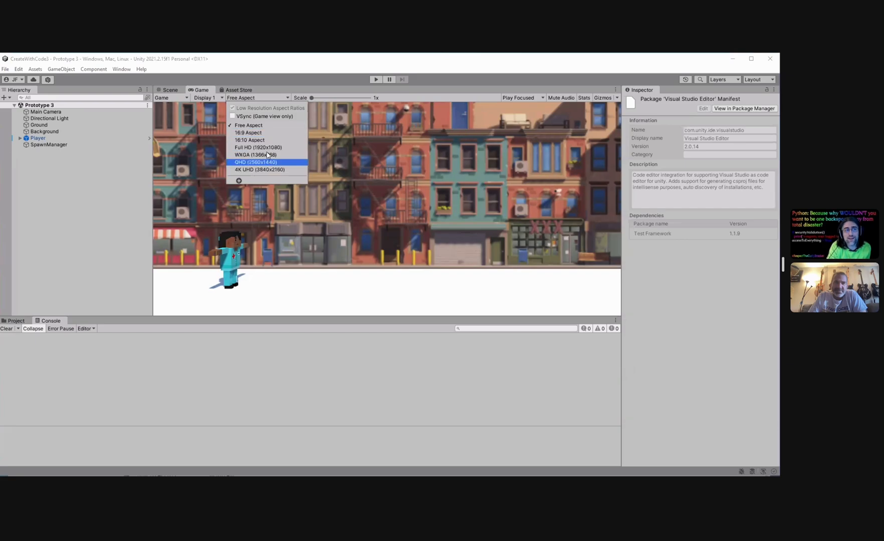
mouse_move(269, 147)
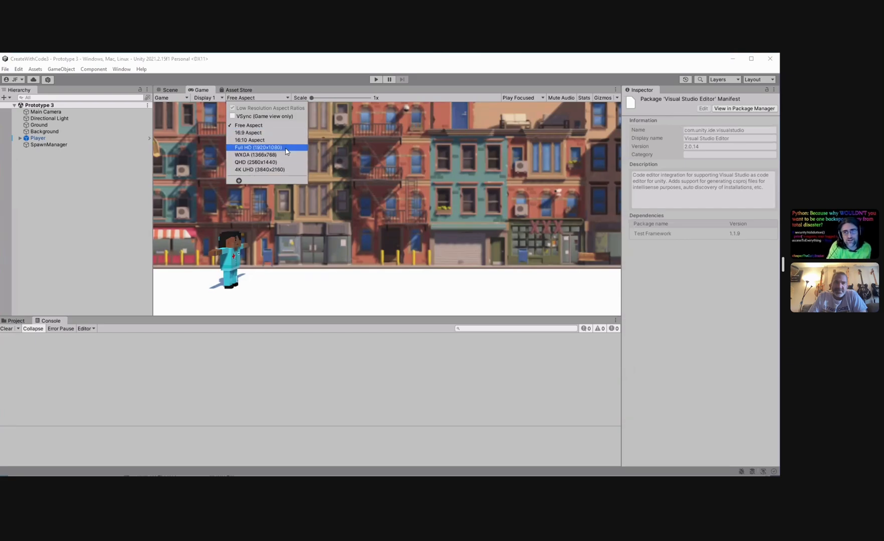
mouse_move(248, 132)
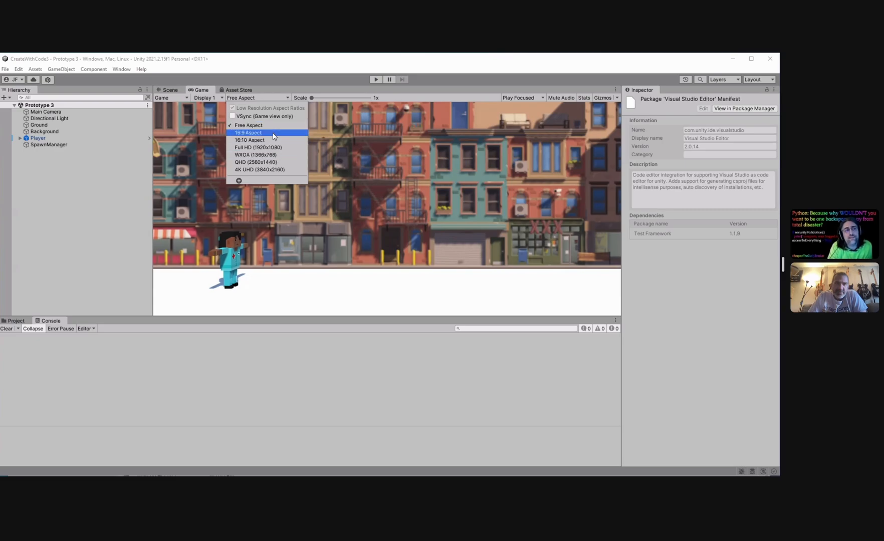
mouse_move(265, 147)
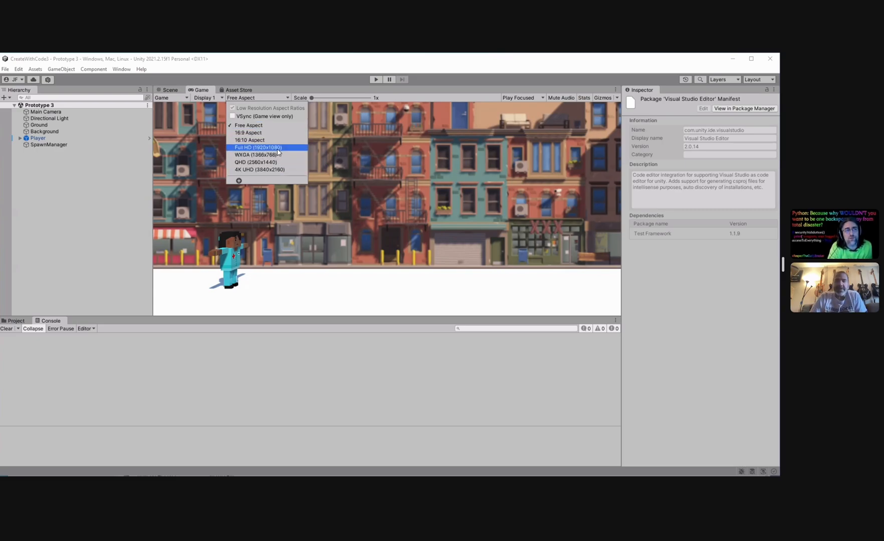
mouse_move(248, 132)
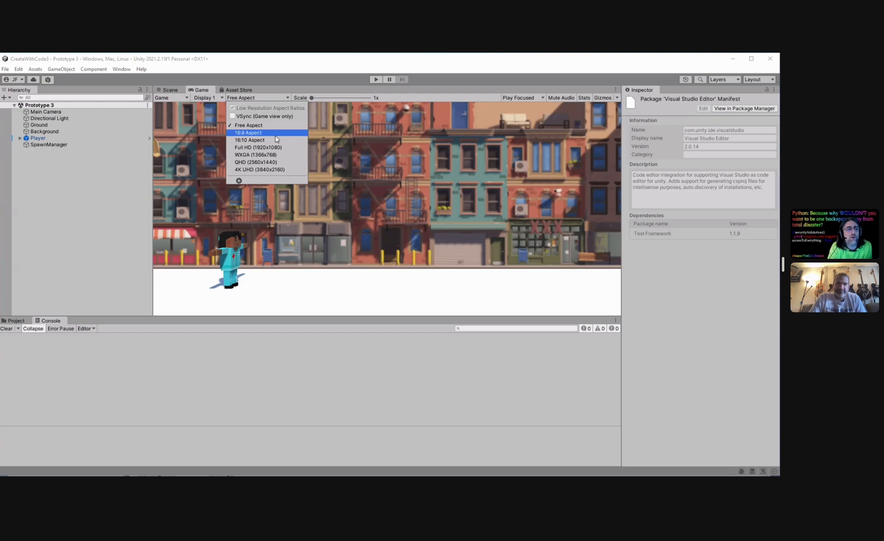
left_click(247, 132)
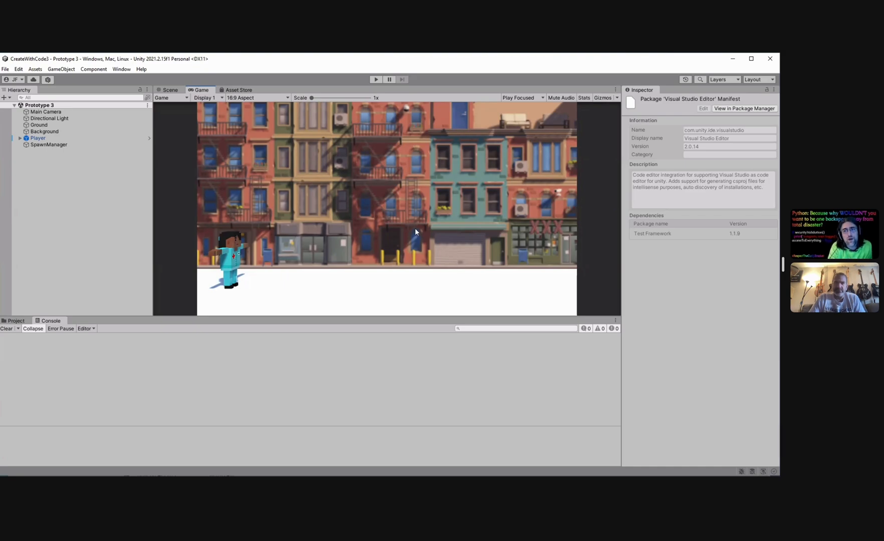
mouse_move(212, 148)
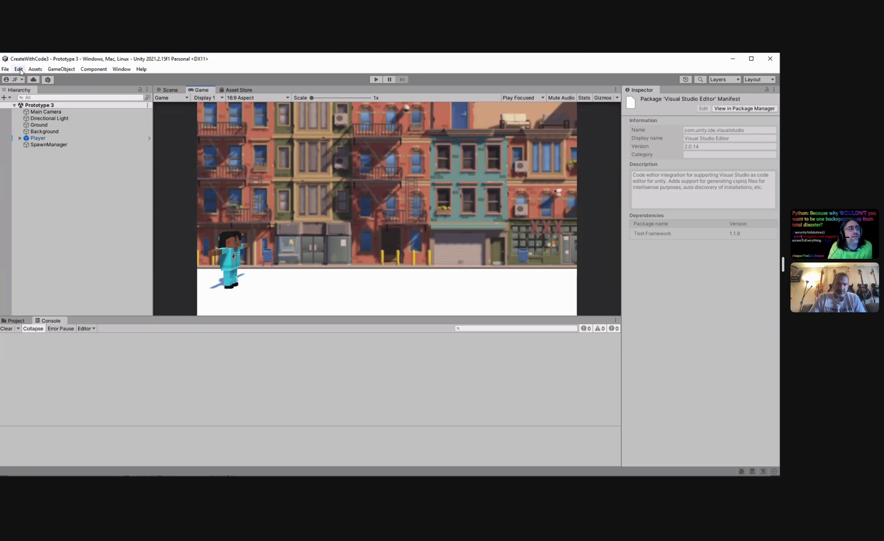
Bring up Project Settings via Edit > Project Settings and dock it beside the Game tab.
left_click(19, 68)
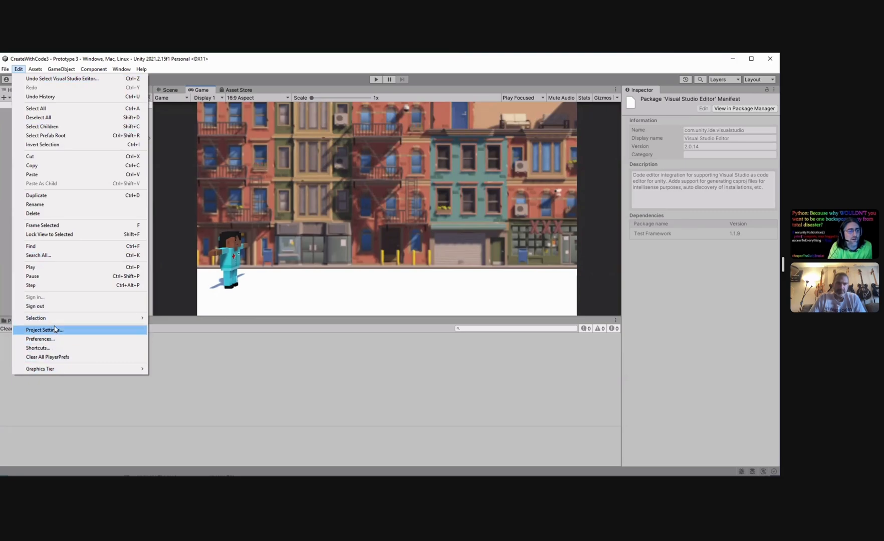
left_click(44, 329)
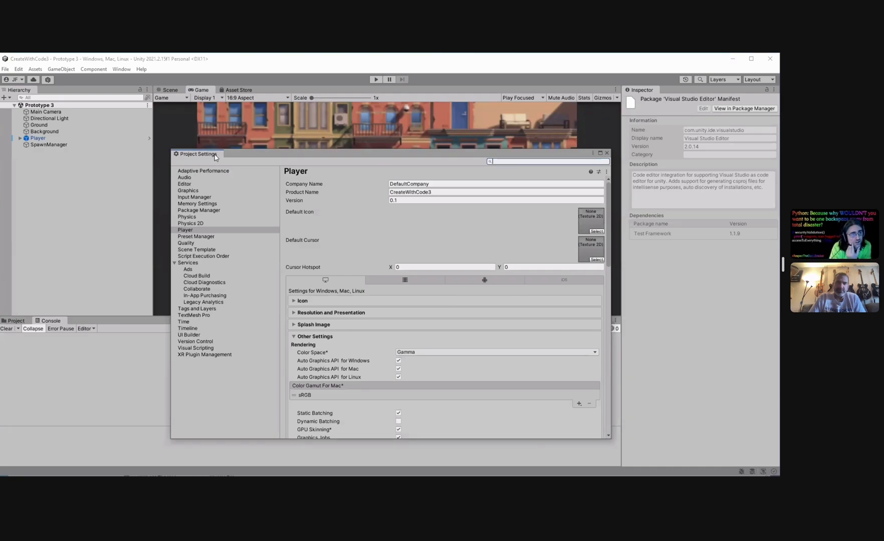
left_click(240, 90)
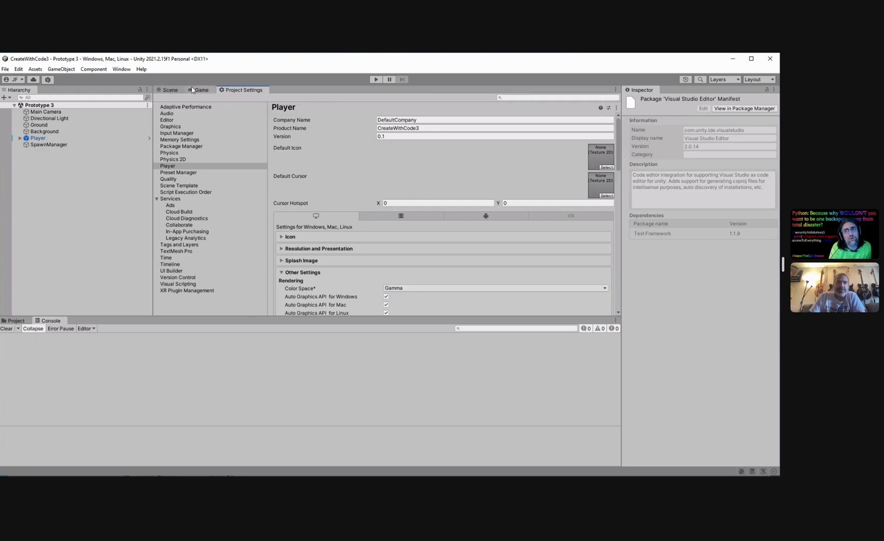
Show the Graphics page of Project Settings and scroll through its tier settings.
left_click(200, 90)
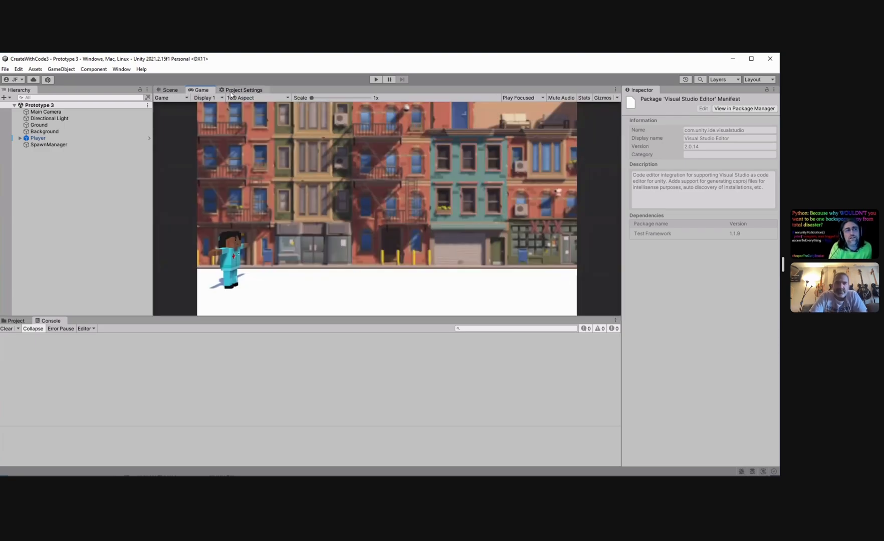
left_click(243, 90)
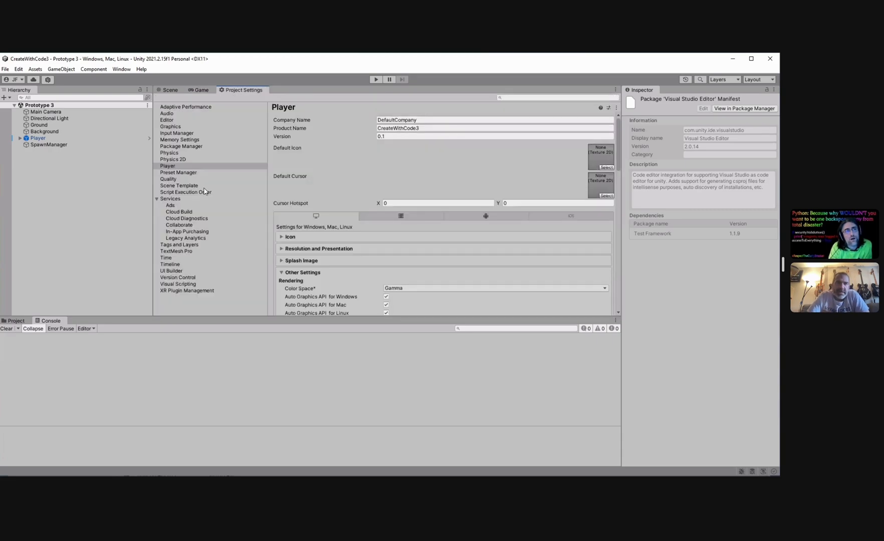
mouse_move(188, 185)
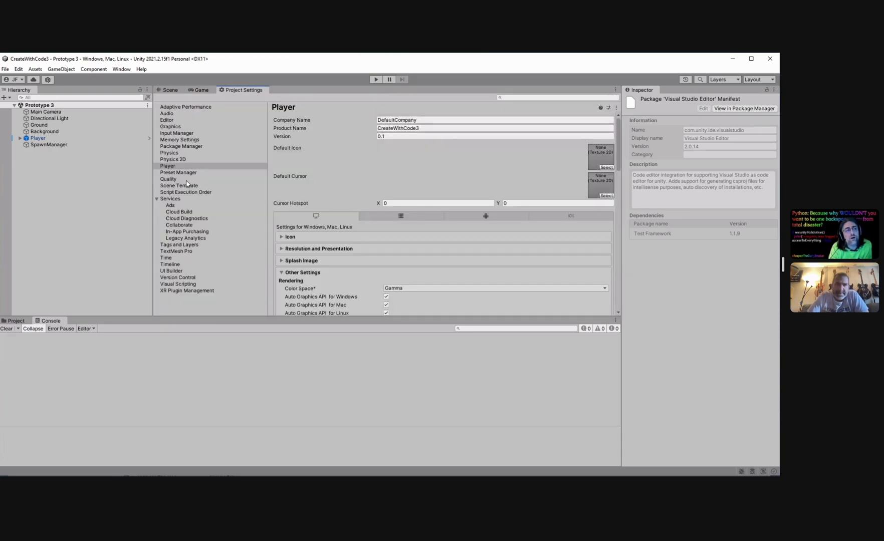
mouse_move(185, 132)
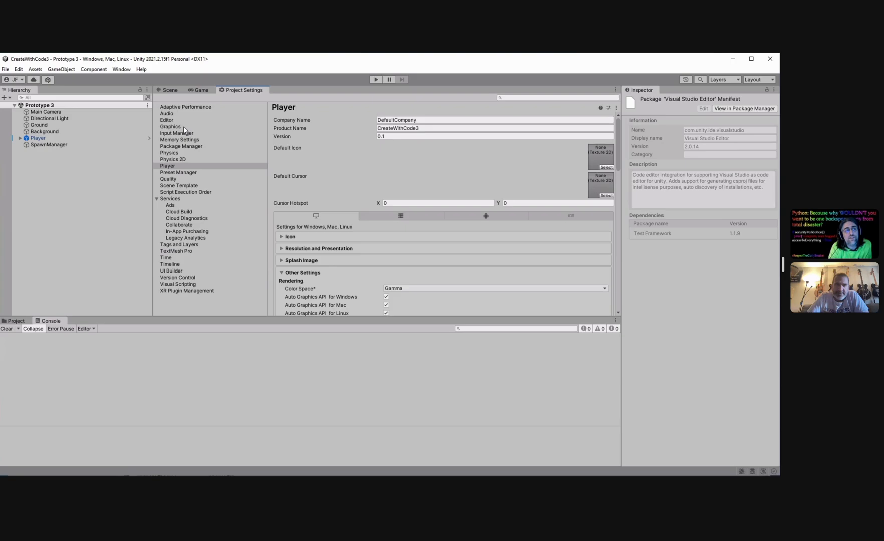
left_click(170, 126)
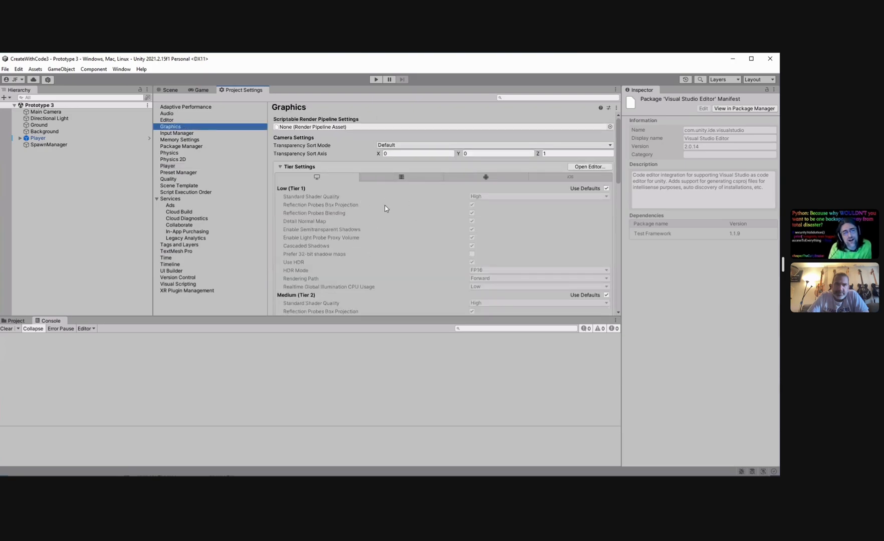
scroll("down", 3)
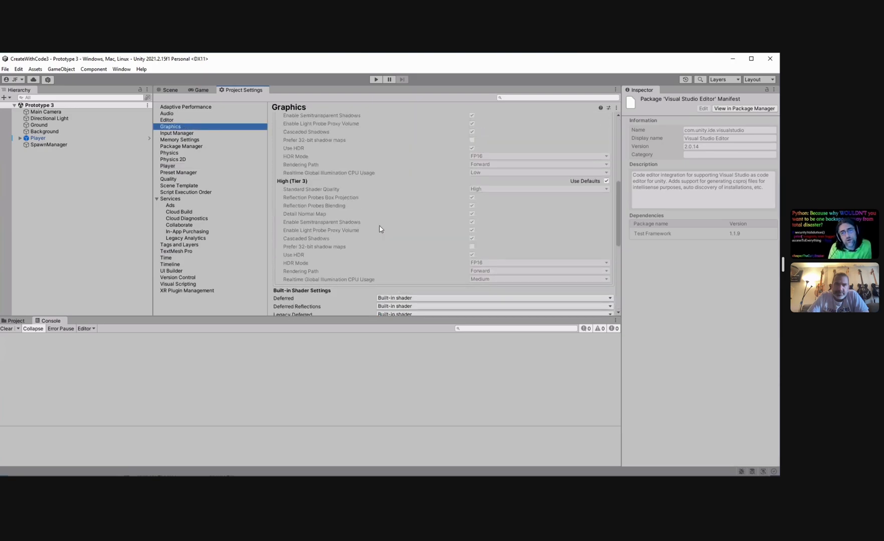
scroll("up", 3)
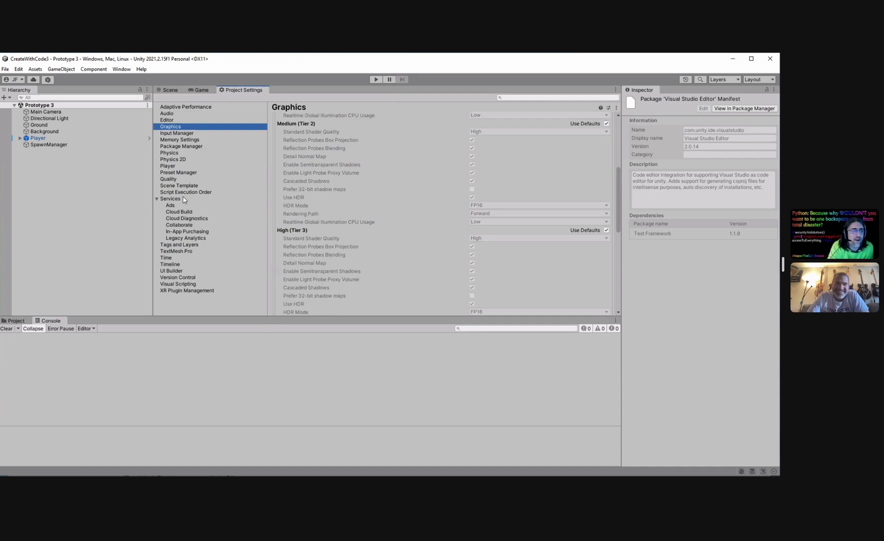
mouse_move(163, 167)
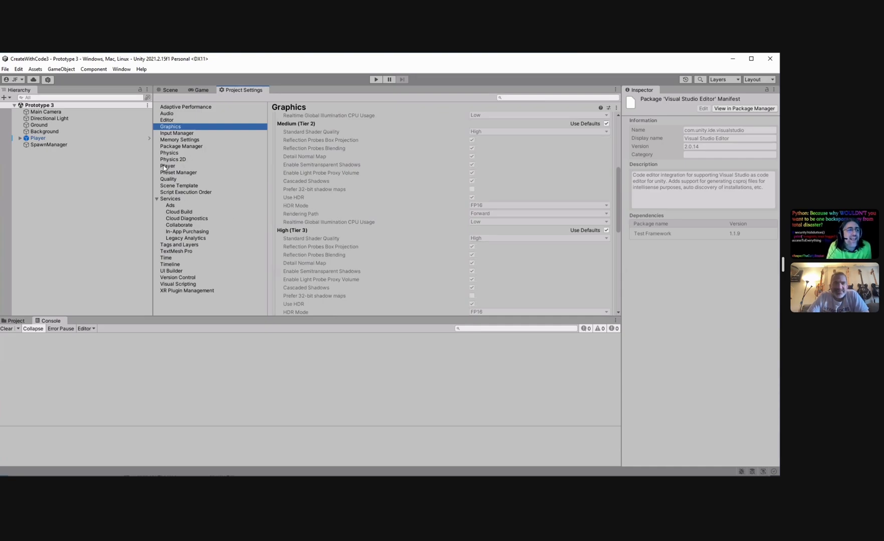
Return to the Player page of Project Settings.
left_click(167, 166)
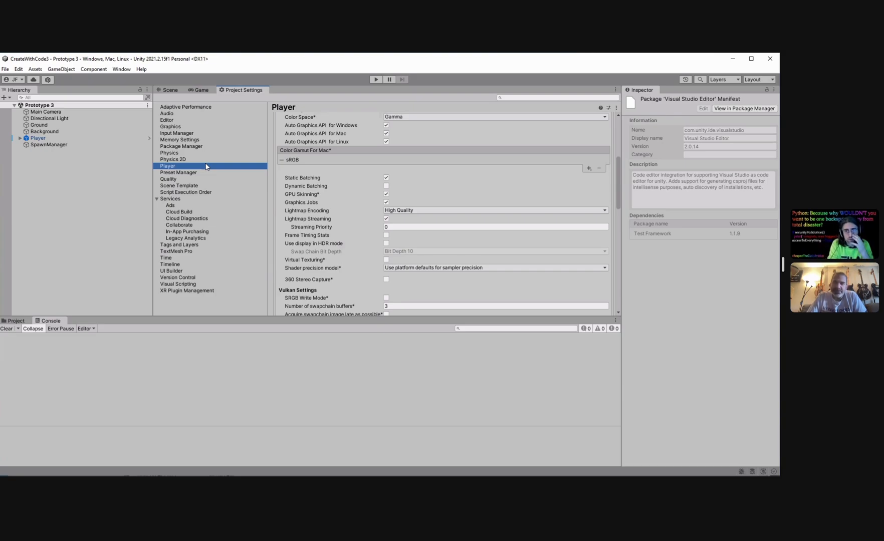
mouse_move(176, 173)
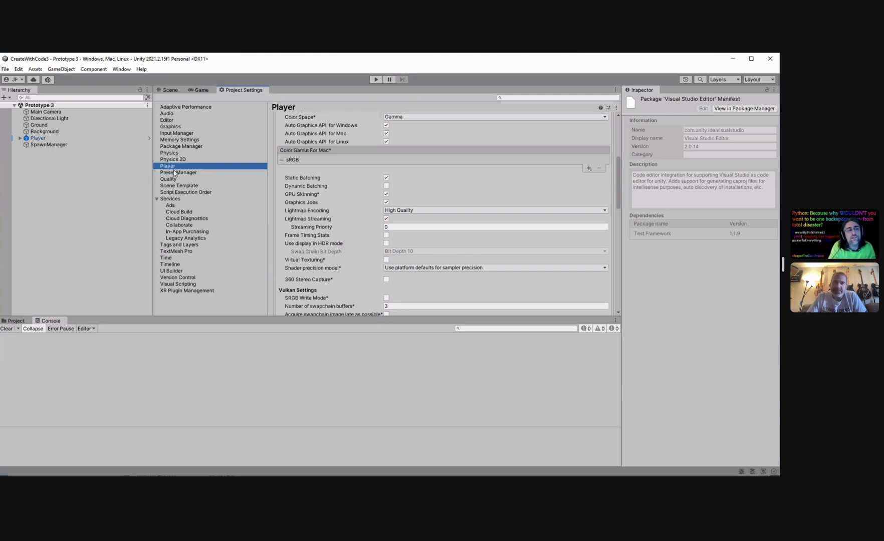
mouse_move(198, 170)
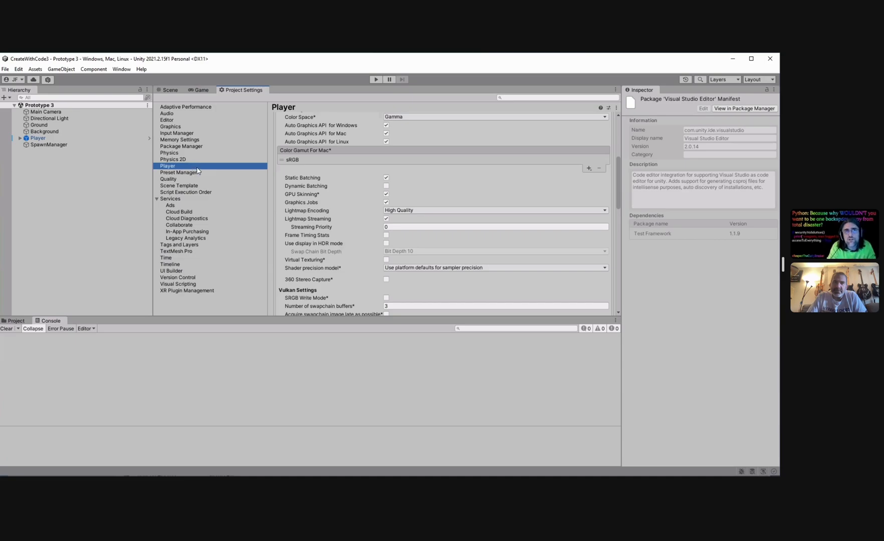
mouse_move(247, 169)
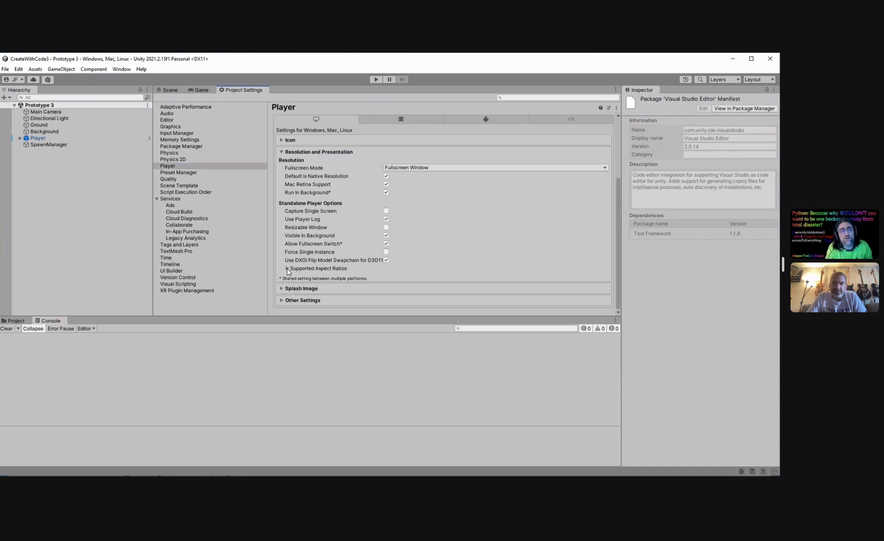
Leave only 16:10 ticked in Supported Aspect Ratios, keeping Fullscreen Window mode.
left_click(287, 269)
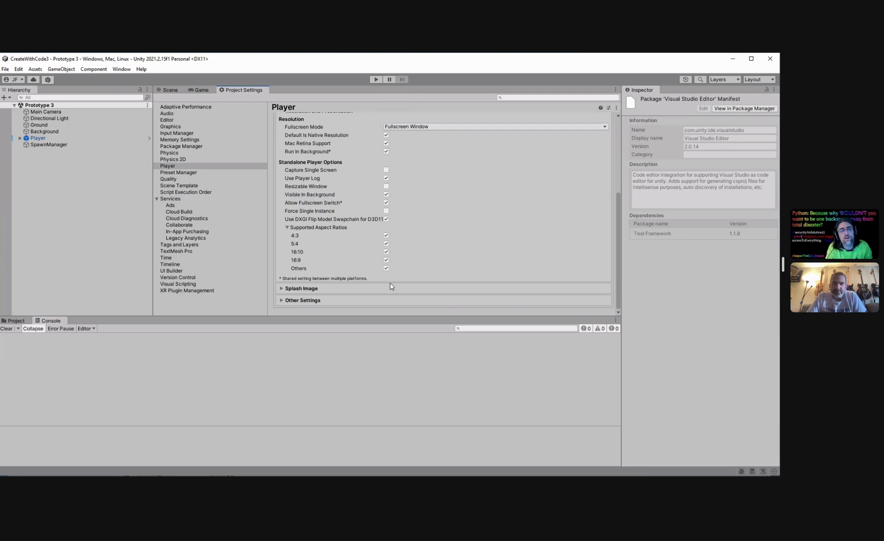
mouse_move(388, 242)
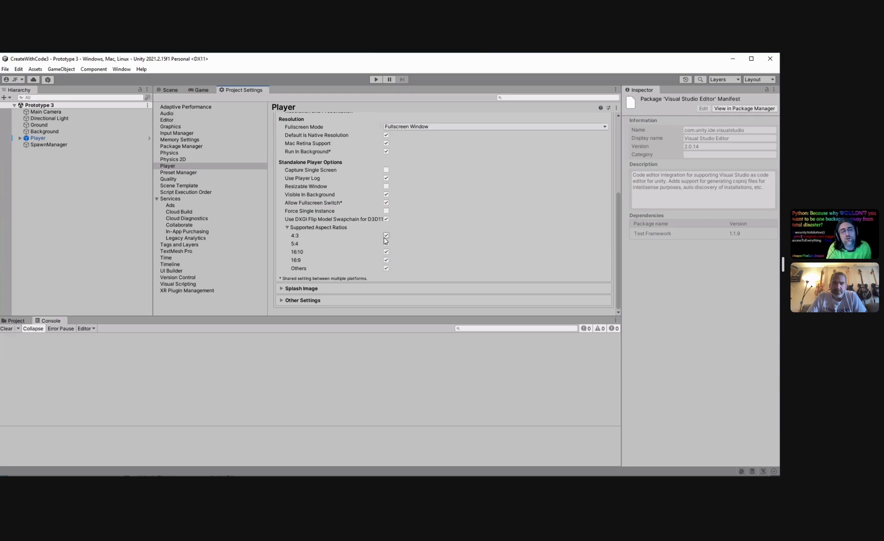
left_click(386, 235)
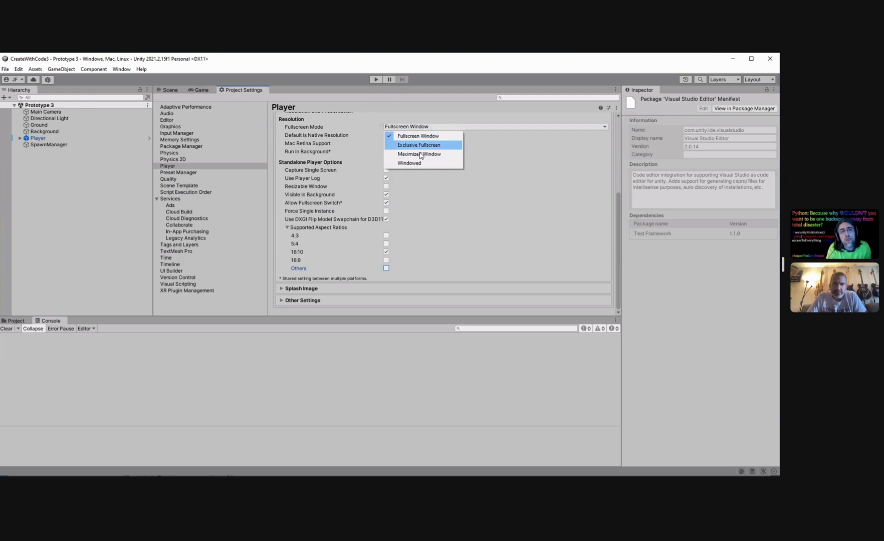
mouse_move(416, 152)
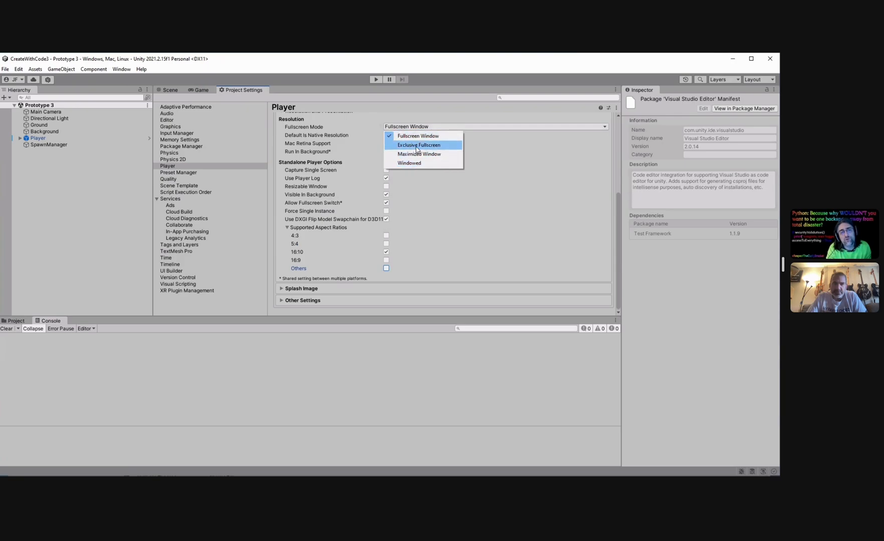
left_click(418, 136)
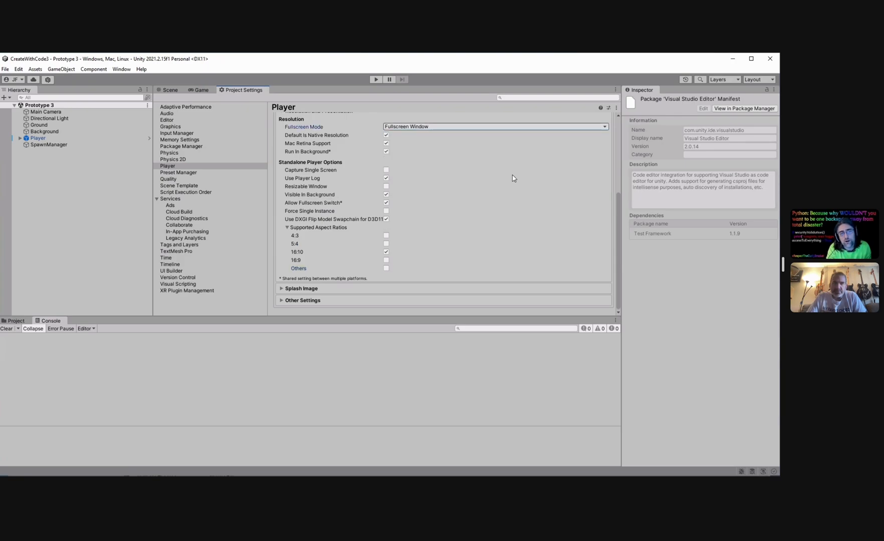
scroll("up", 3)
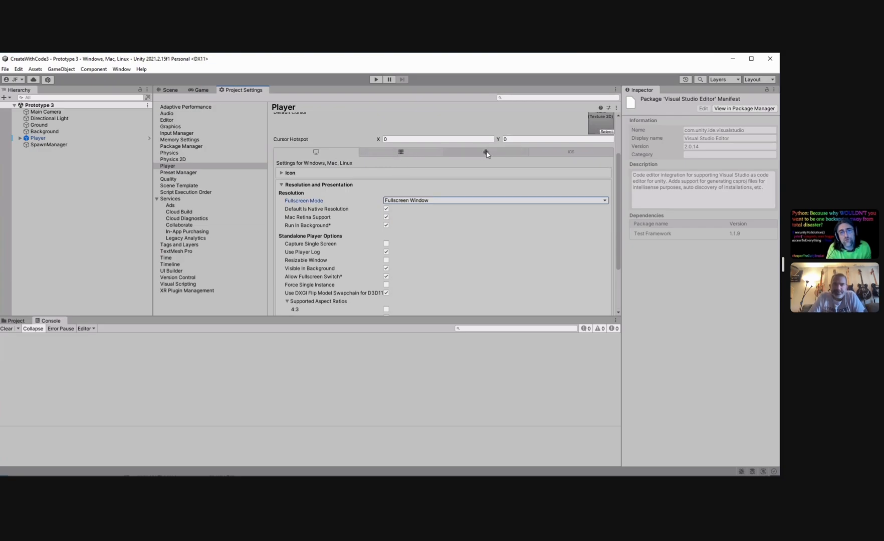
mouse_move(400, 152)
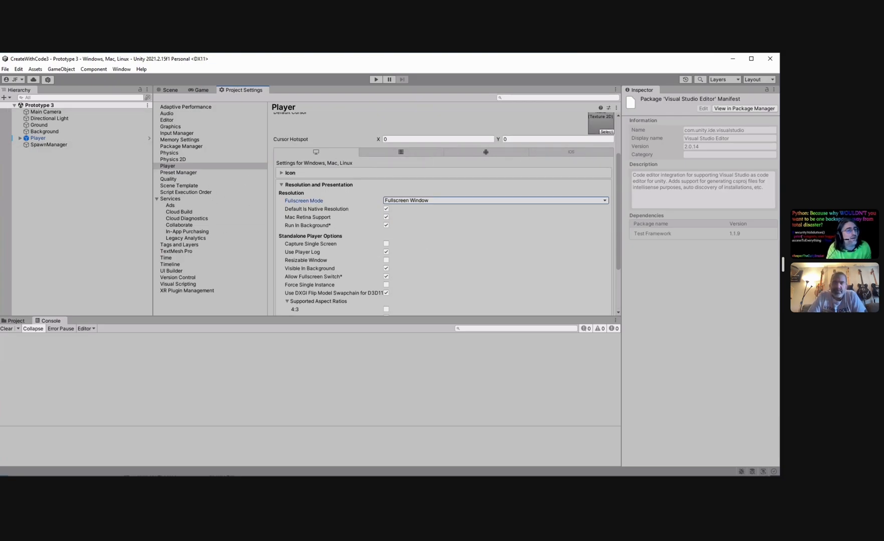
left_click(5, 69)
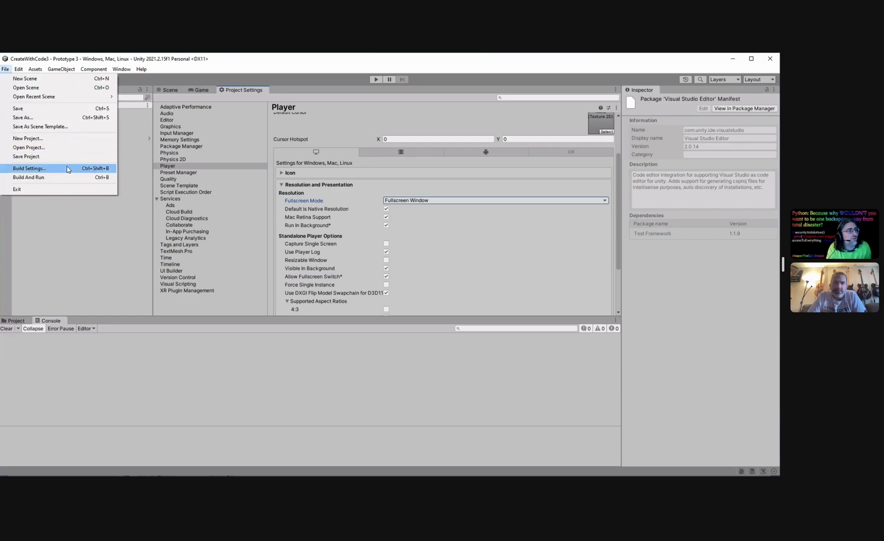
mouse_move(67, 173)
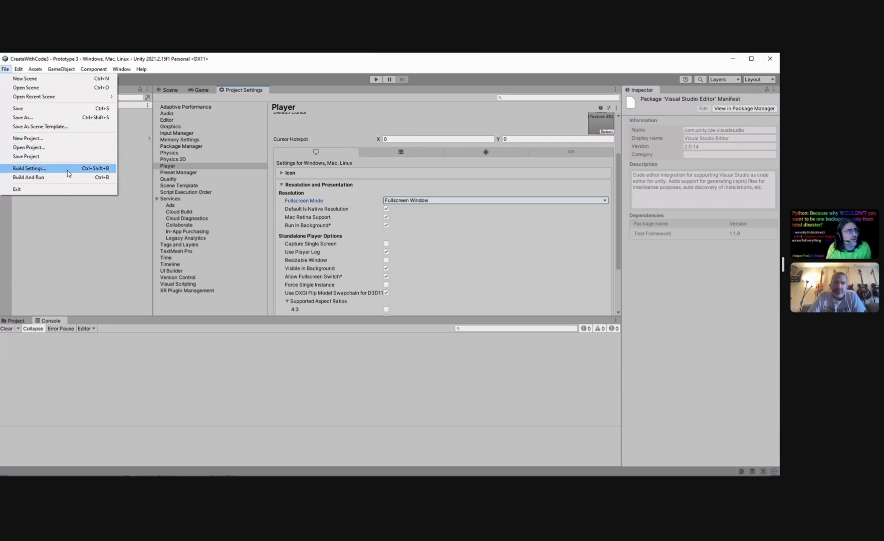
left_click(28, 168)
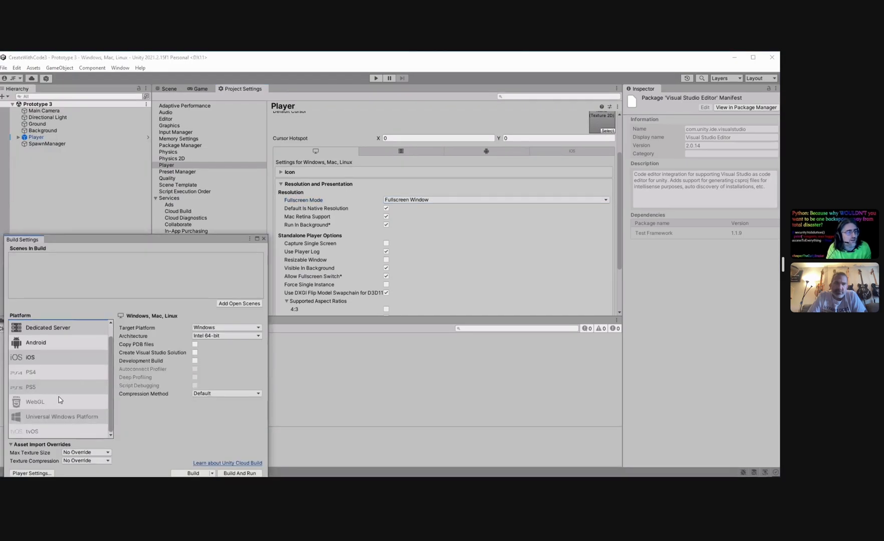
mouse_move(27, 406)
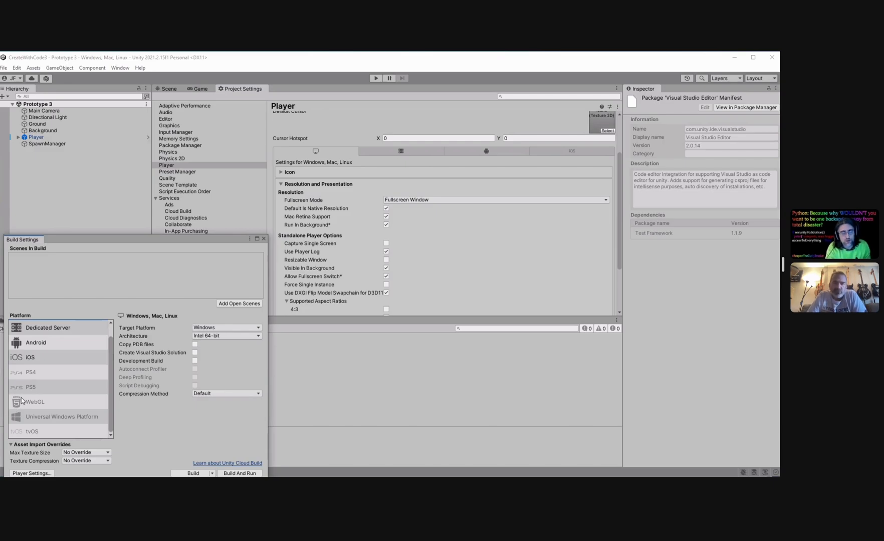
mouse_move(495, 162)
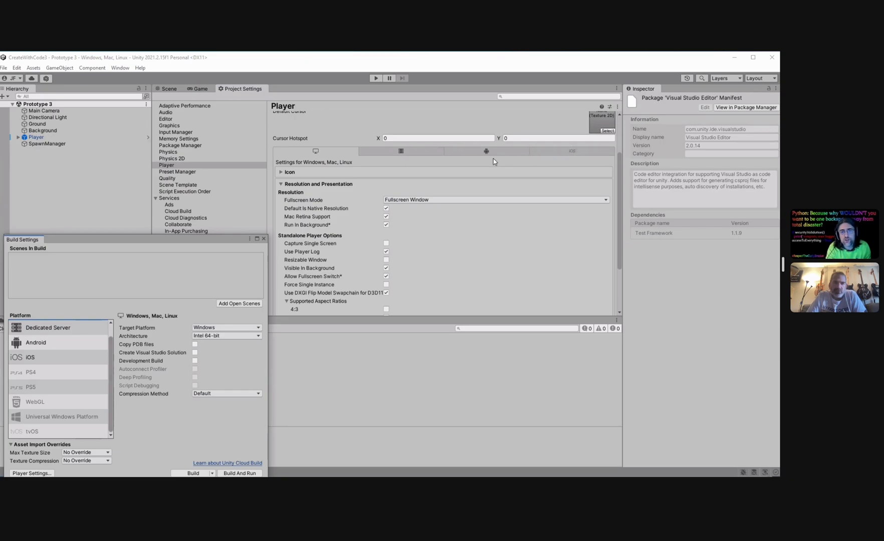
mouse_move(455, 157)
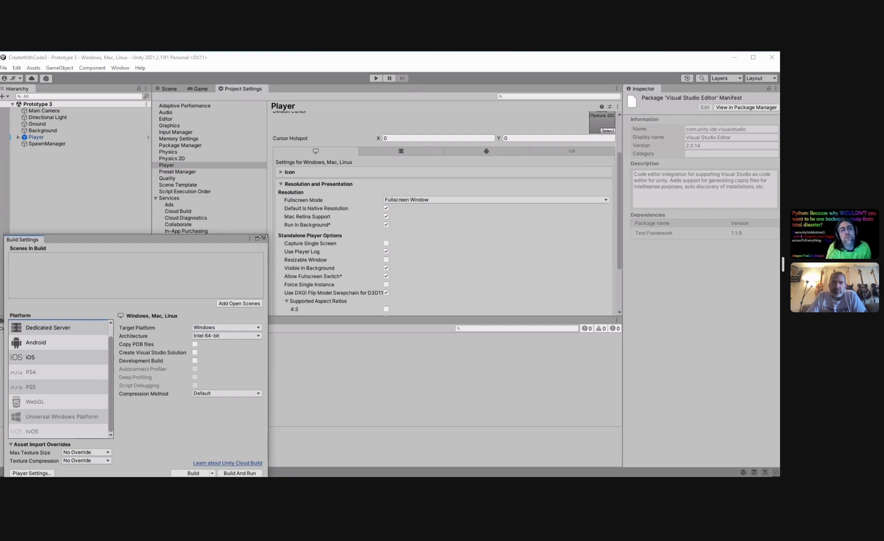
left_click(263, 239)
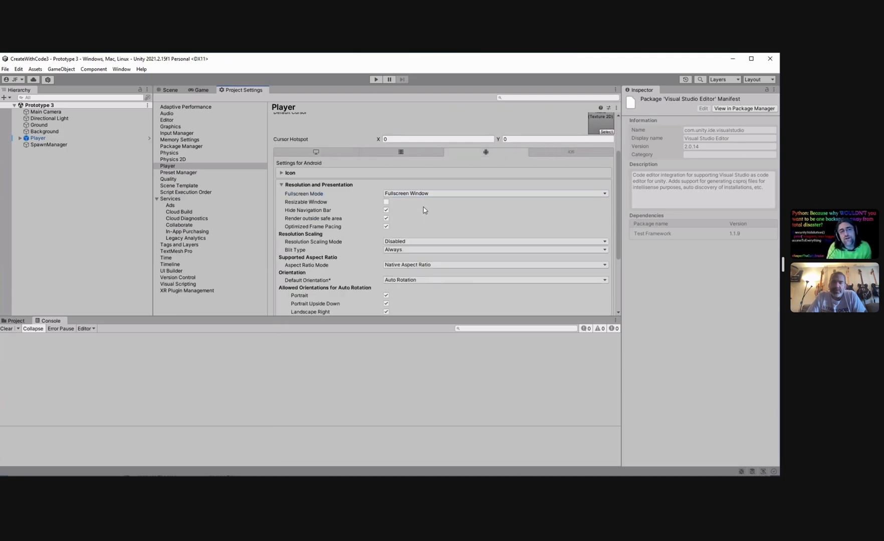
mouse_move(337, 196)
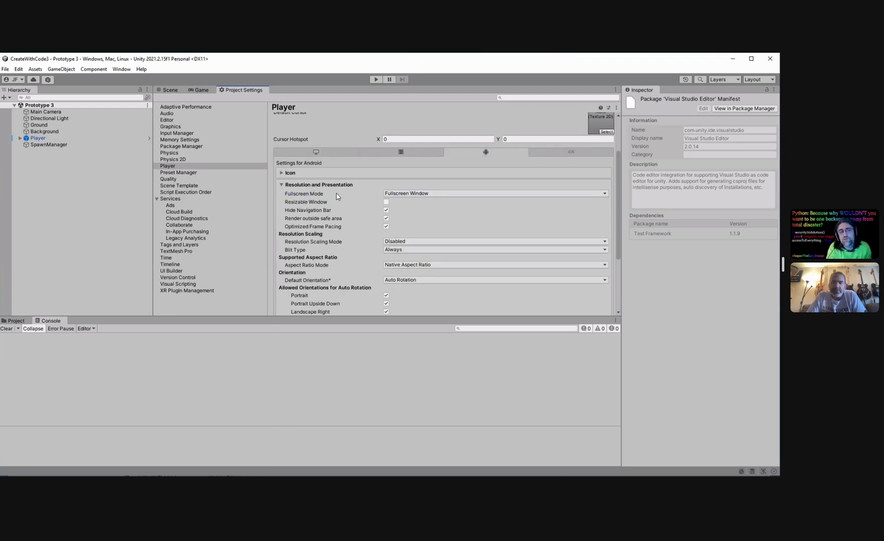
Try Custom aspect ratio mode on the Android tab, then revert to Native Aspect Ratio.
scroll("down", 3)
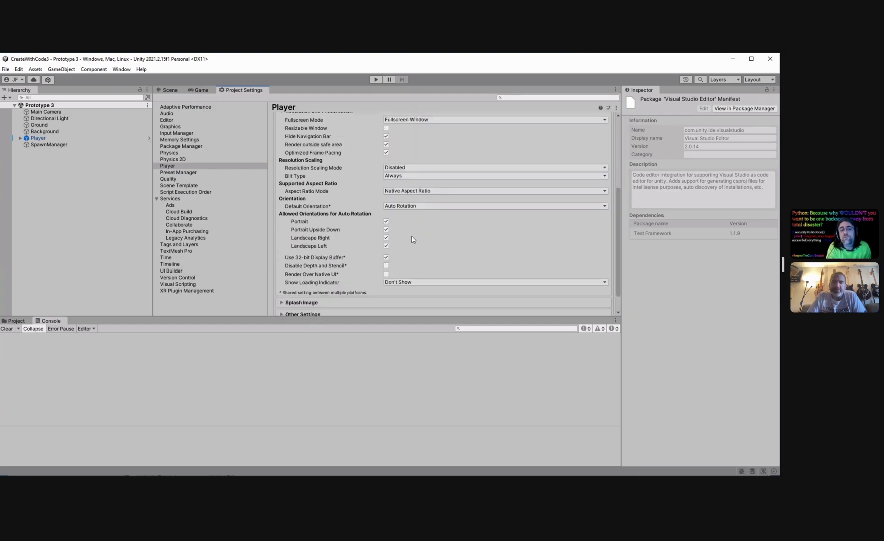
scroll("up", 3)
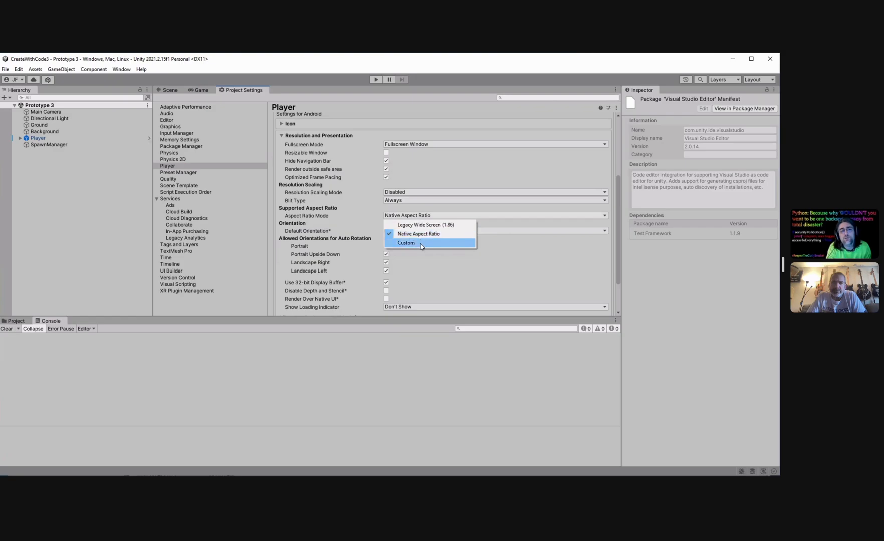
mouse_move(412, 244)
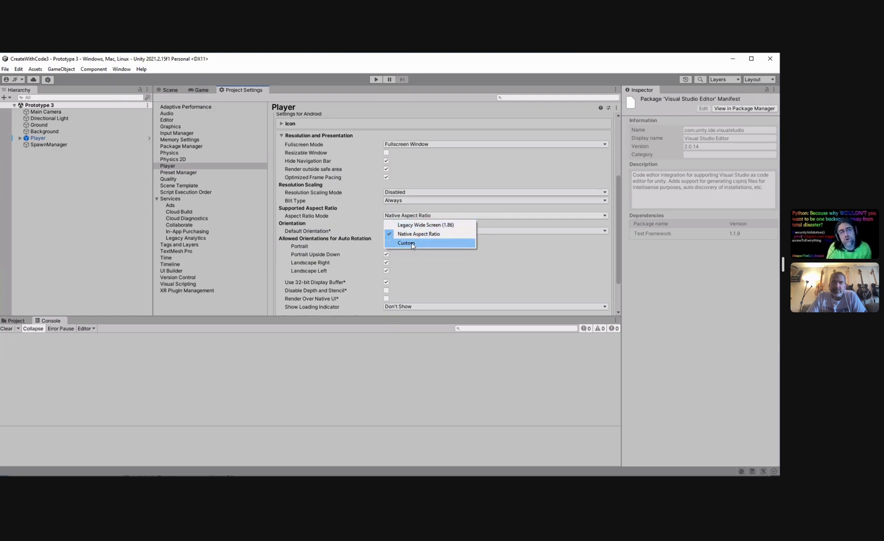
left_click(406, 242)
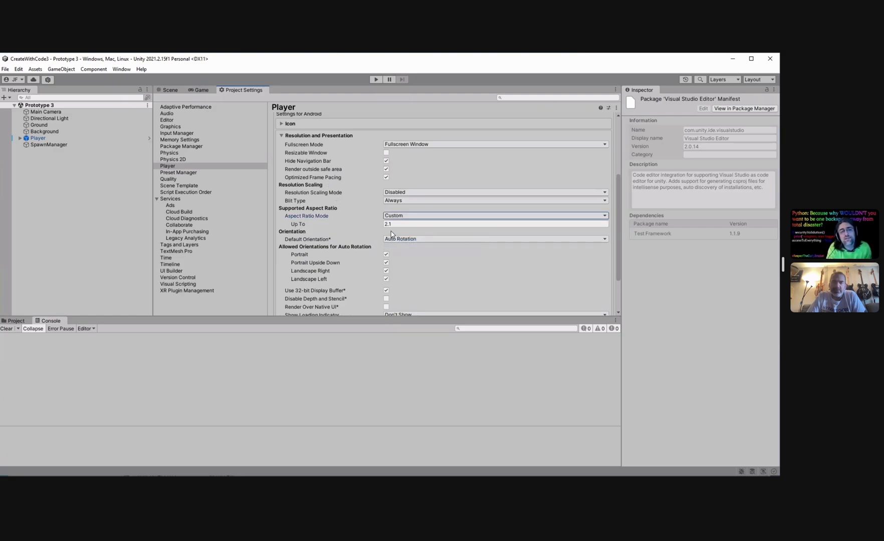
triple_click(495, 224)
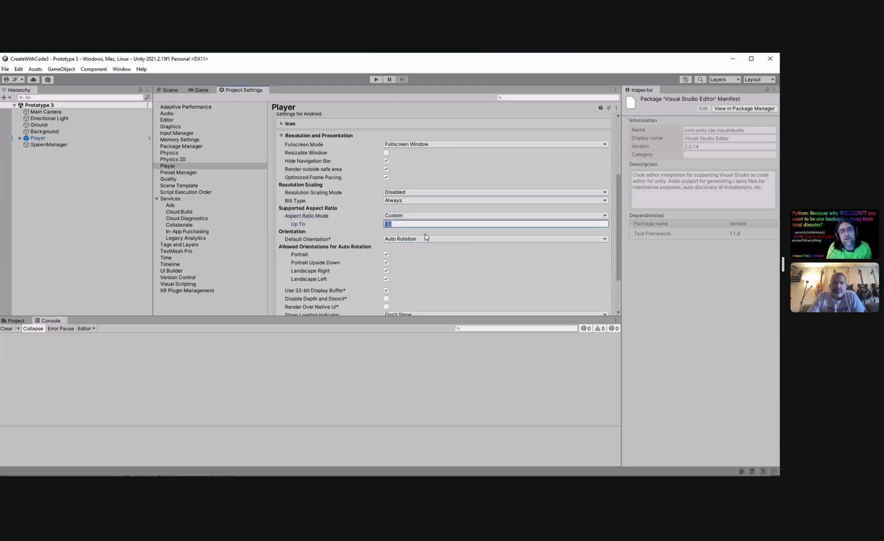
mouse_move(416, 235)
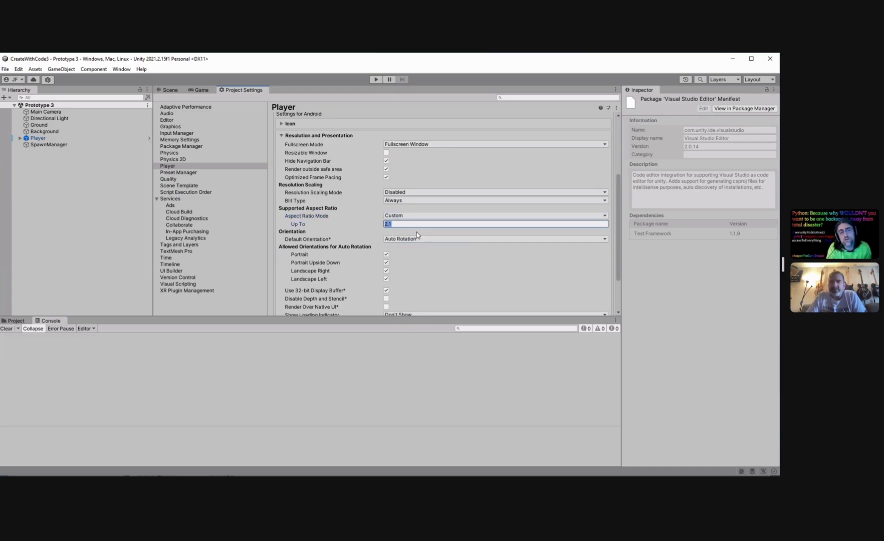
left_click(494, 216)
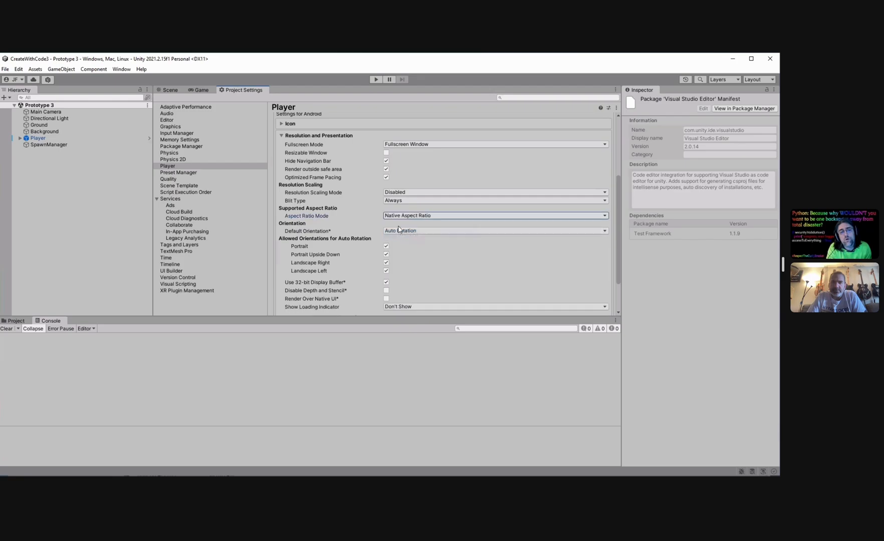
scroll("down", 3)
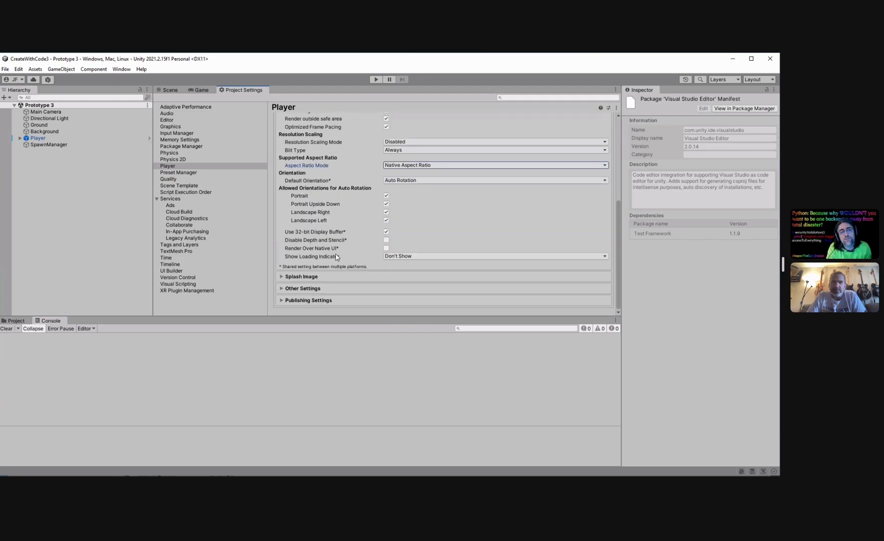
scroll("up", 3)
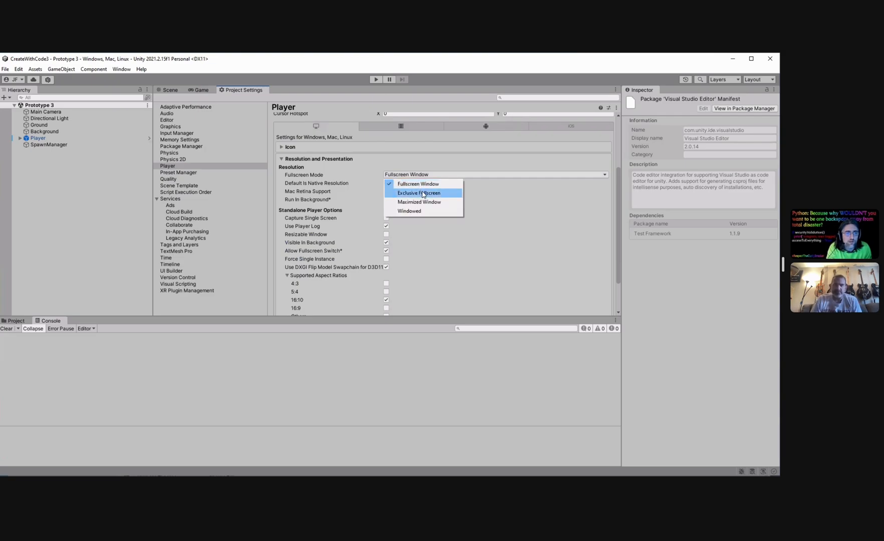
Keep Fullscreen Window mode and scroll through Resolution and Presentation and Other Settings.
left_click(419, 193)
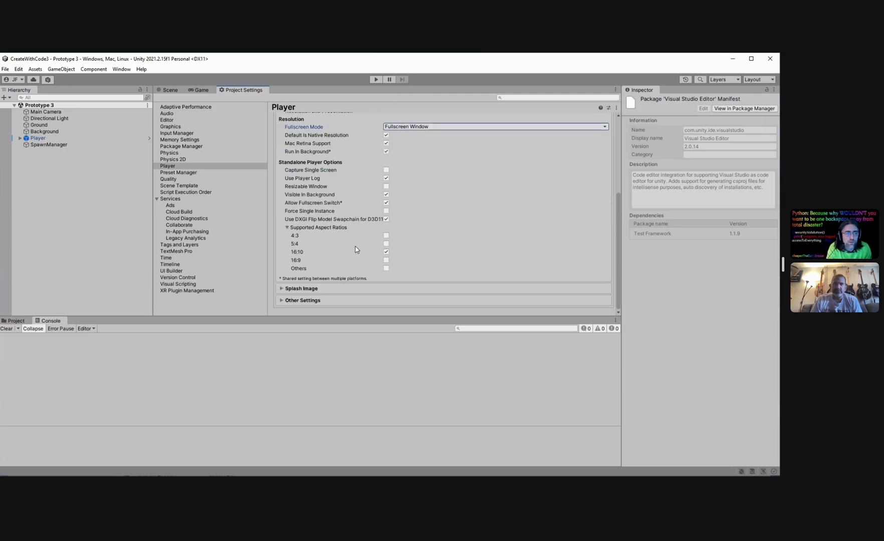
scroll("up", 3)
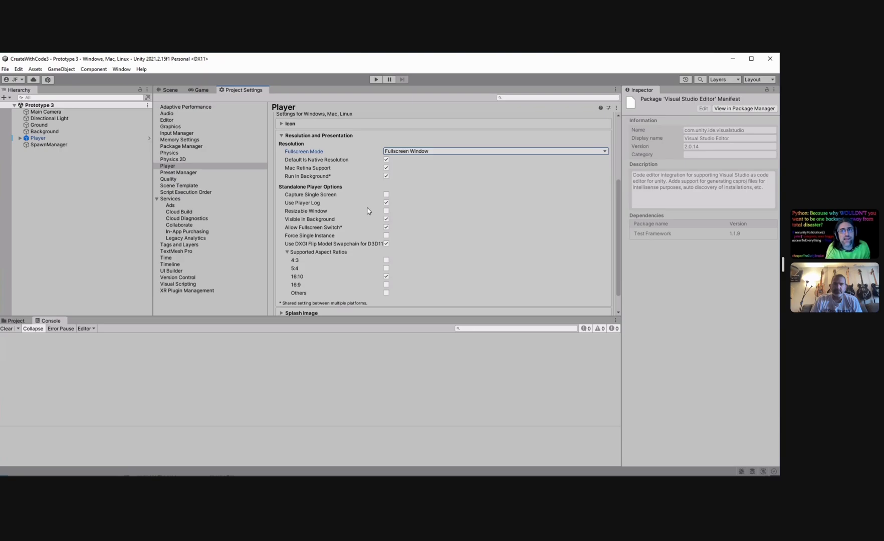
mouse_move(370, 207)
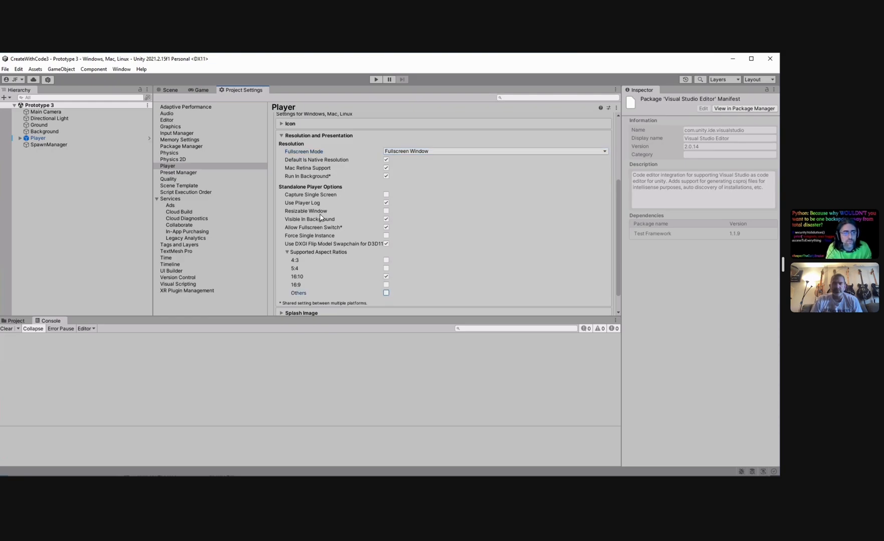
mouse_move(332, 190)
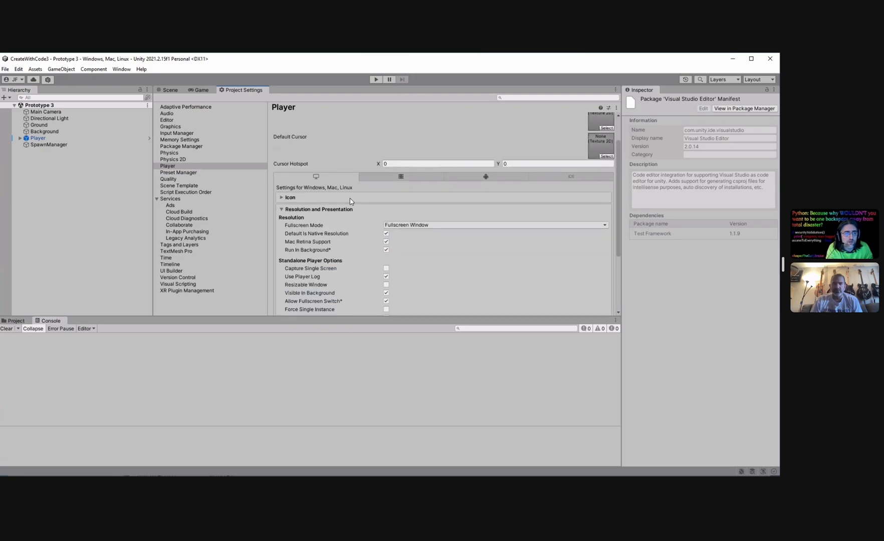
scroll("down", 3)
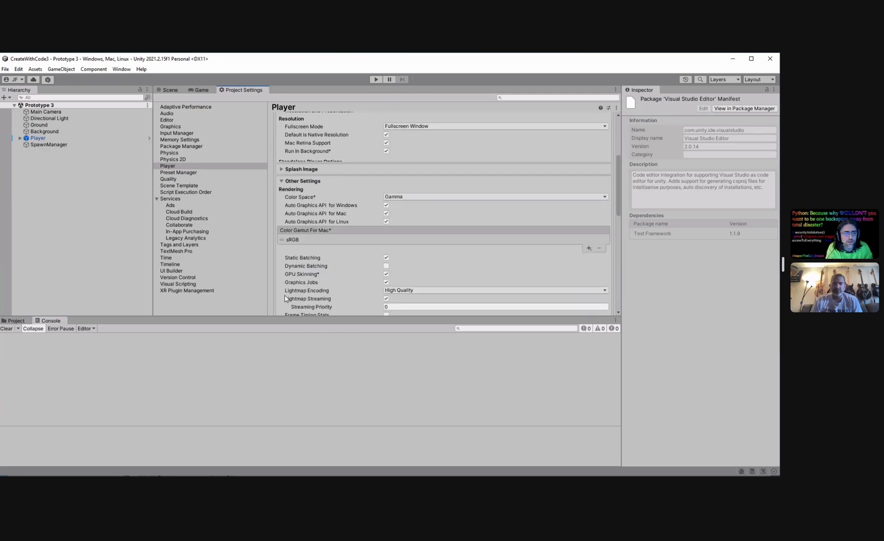
scroll("down", 3)
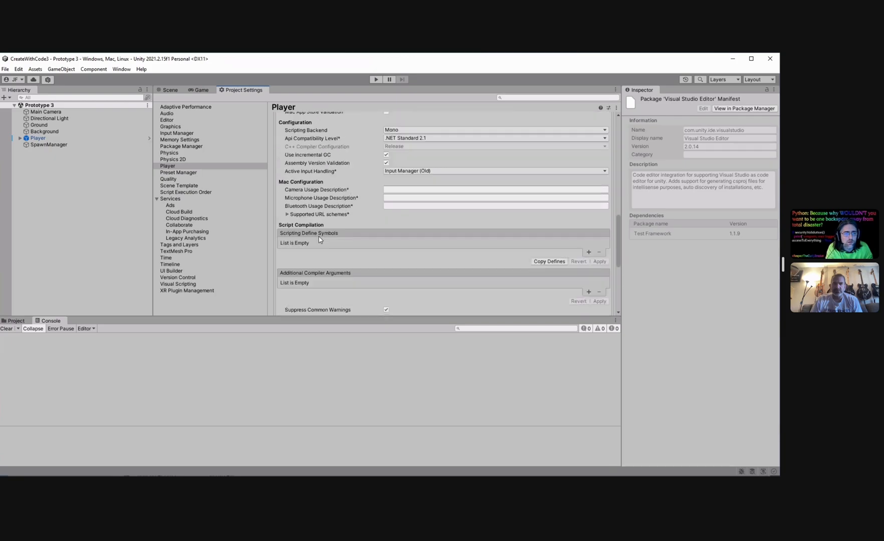
scroll("down", 3)
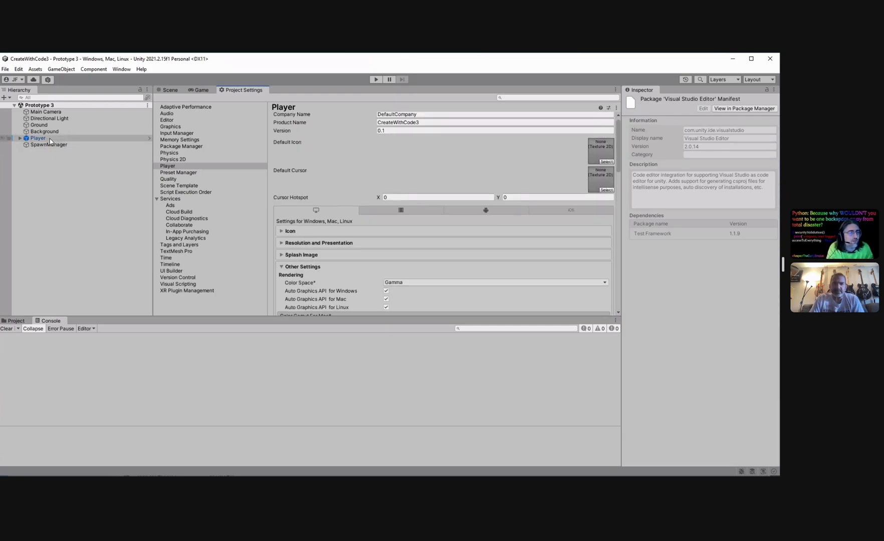
Return to the Game view, check the Display and aspect lists, and start a new custom resolution.
left_click(200, 89)
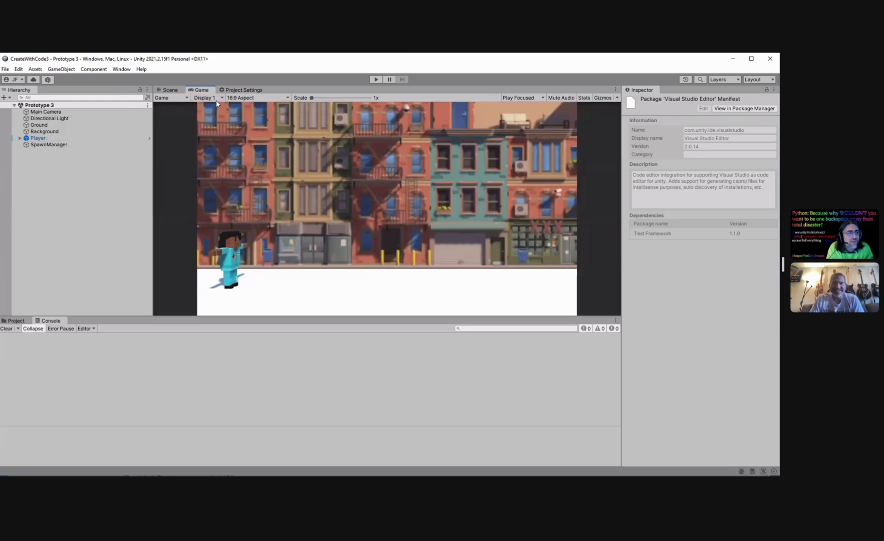
left_click(206, 98)
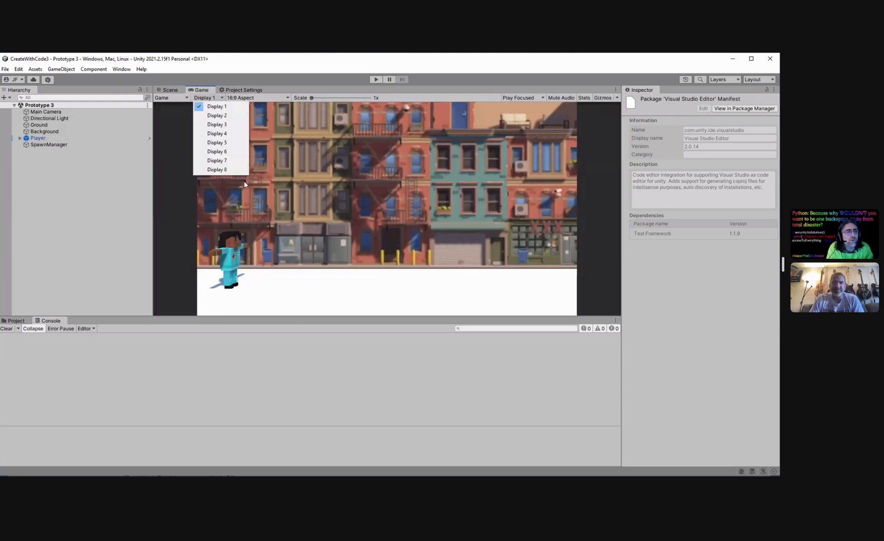
left_click(258, 98)
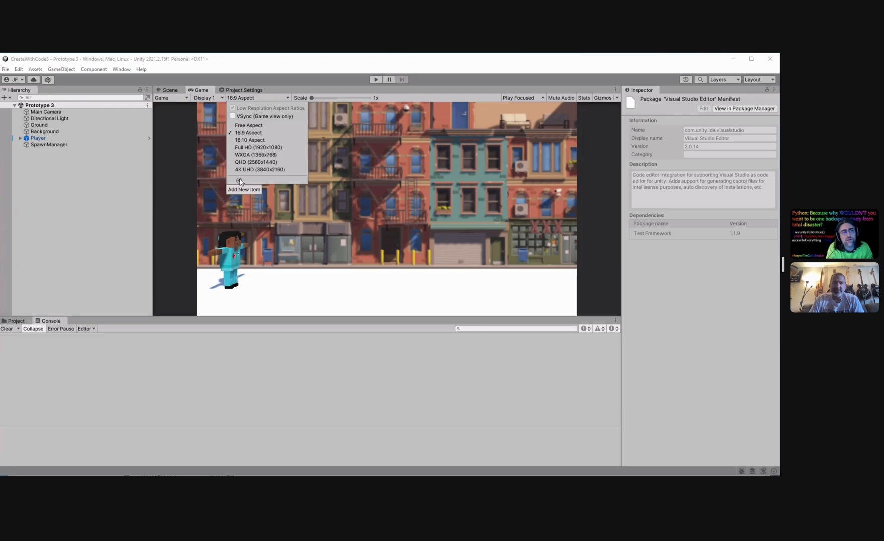
left_click(244, 189)
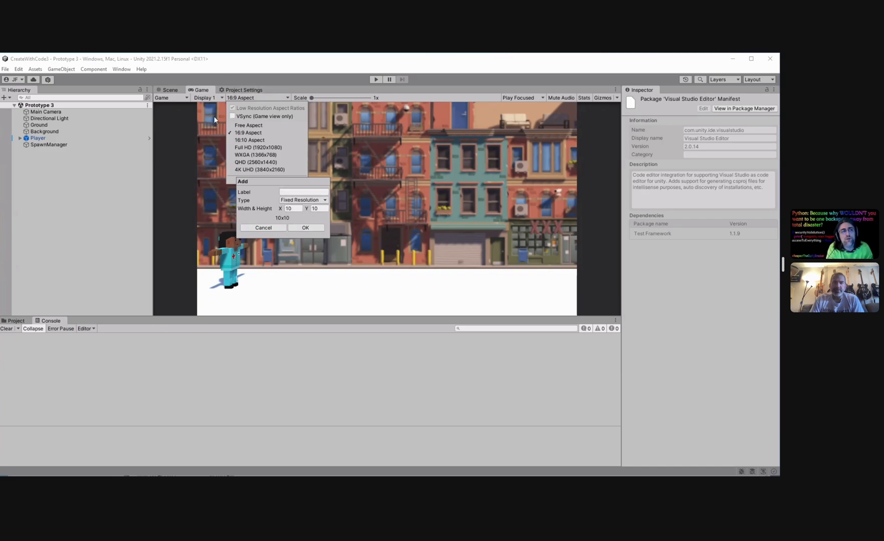
mouse_move(230, 267)
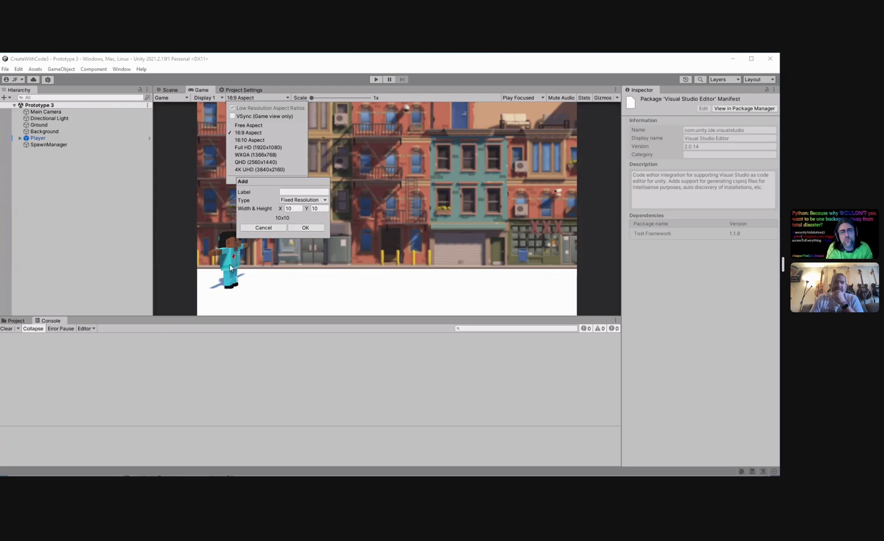
Name the draft resolution 'JIM', then cancel the Add dialog without saving it.
left_click(303, 191)
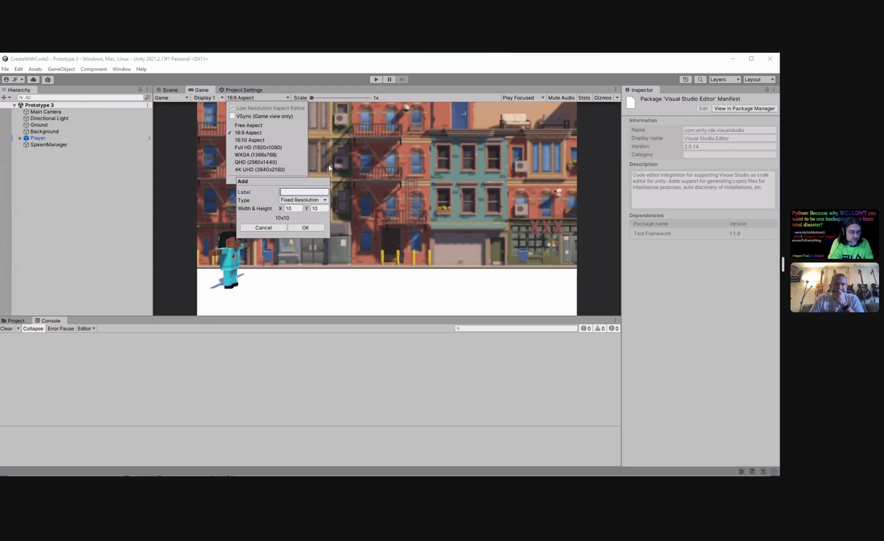
type("JIM")
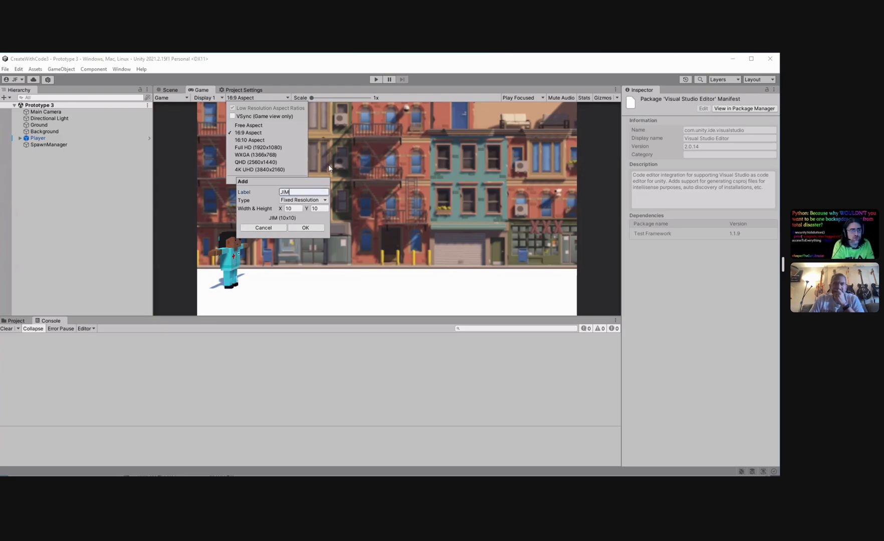
left_click(263, 227)
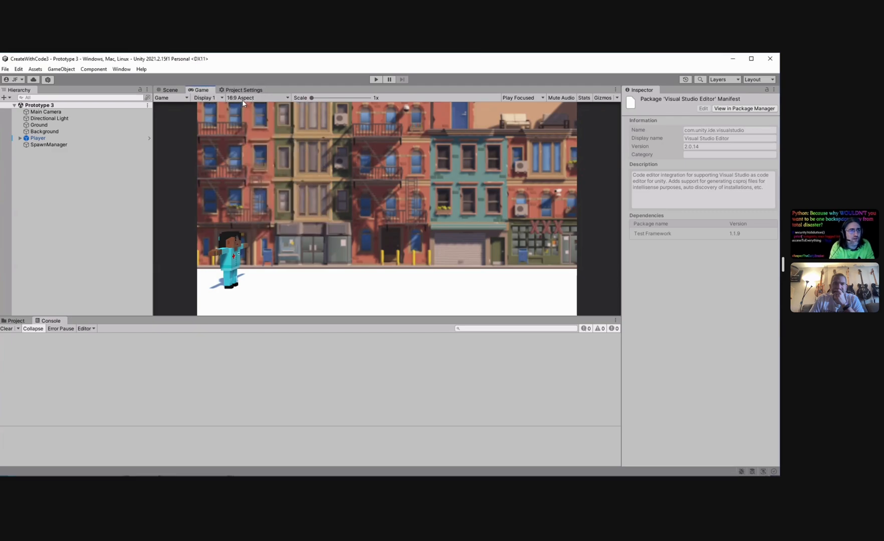
Add a fixed 200x100 Game view resolution named 'JIM' and apply it to the preview.
left_click(257, 98)
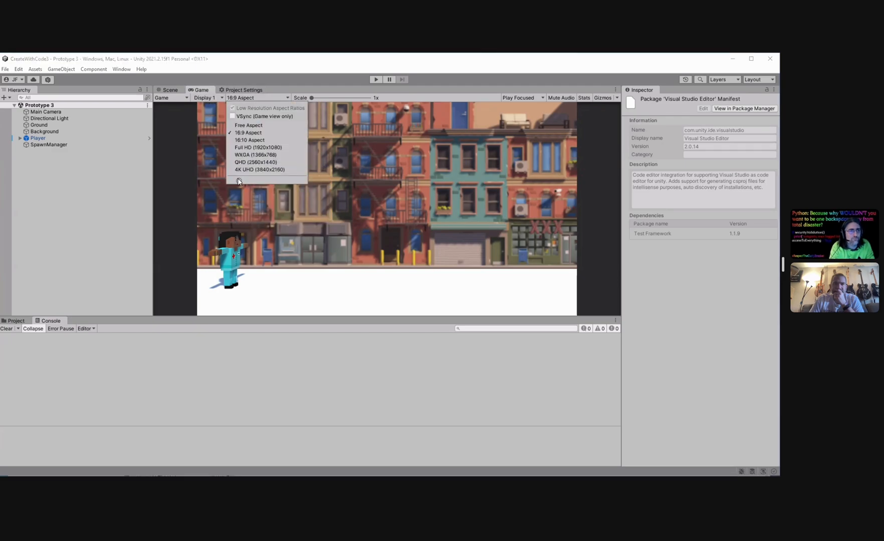
left_click(239, 180)
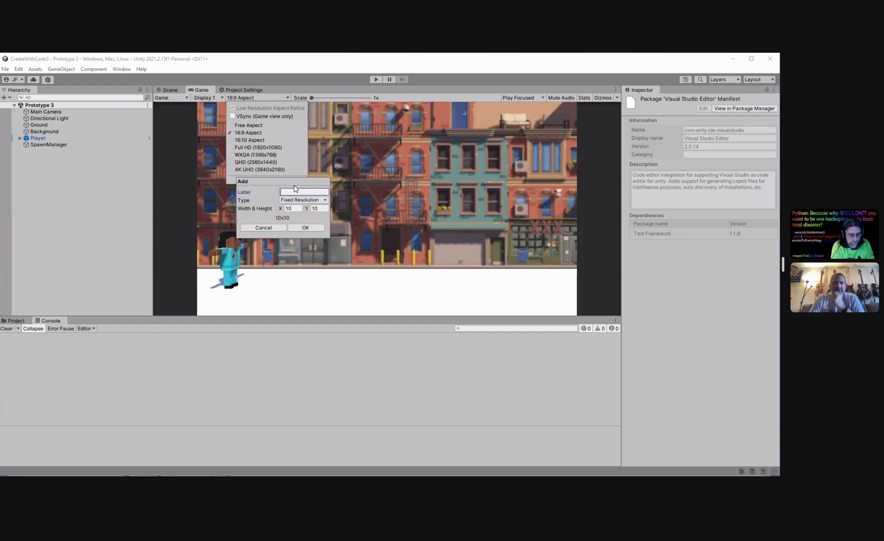
type("JIM")
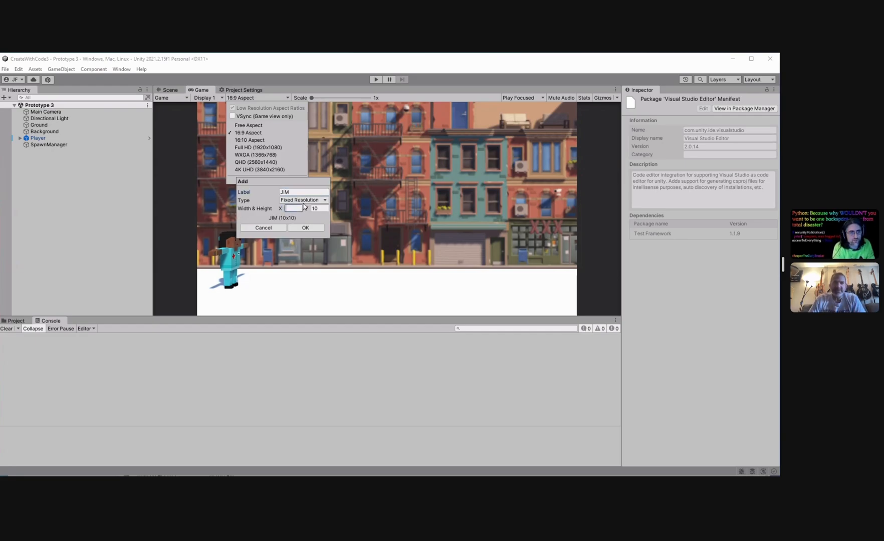
type("100")
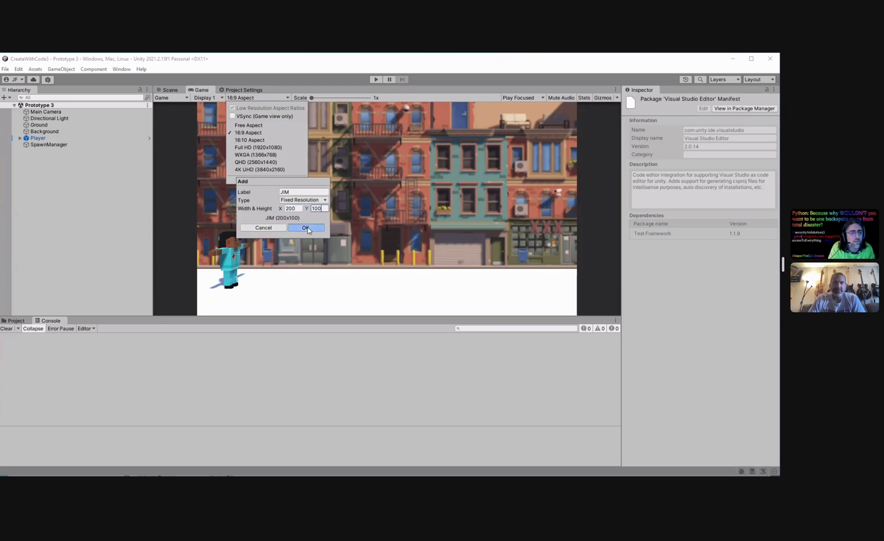
left_click(307, 228)
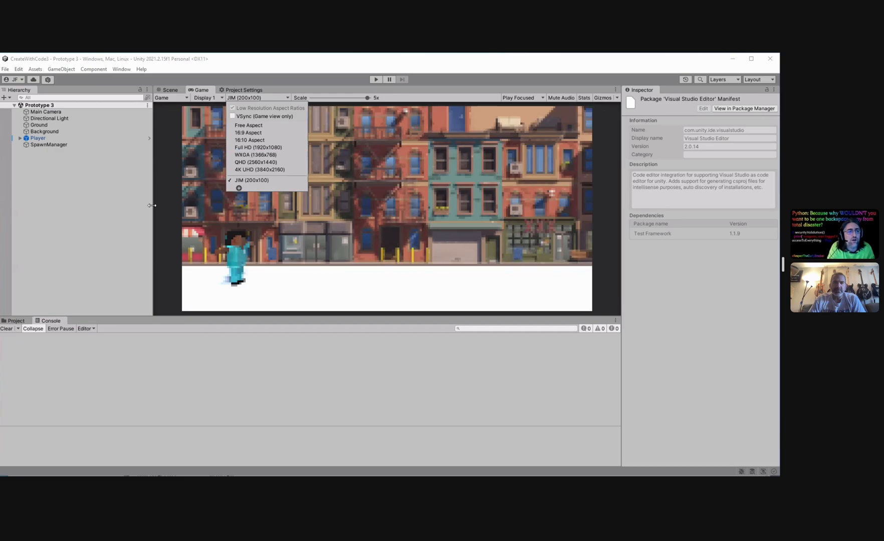
mouse_move(413, 198)
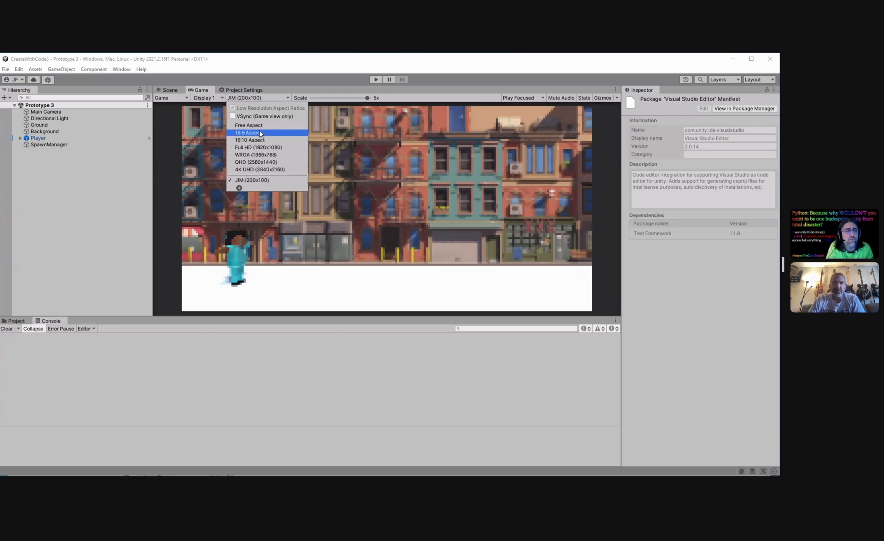
mouse_move(404, 261)
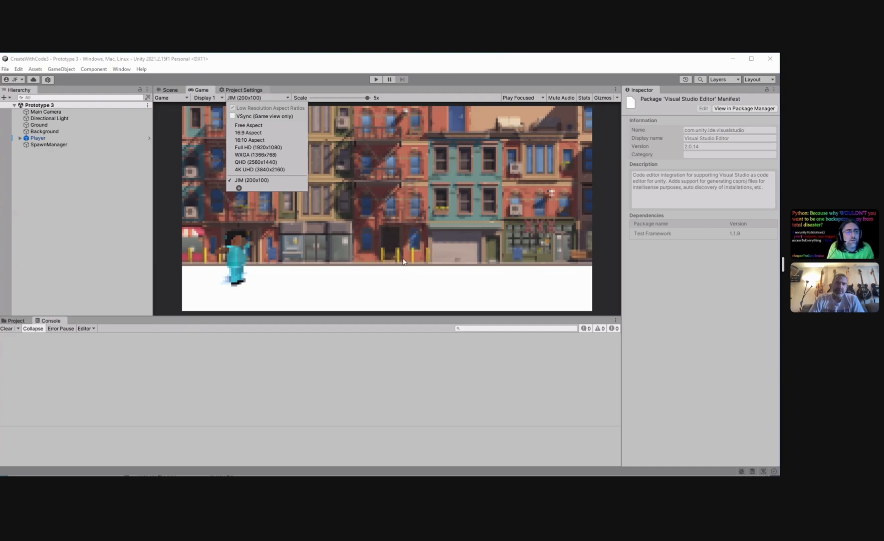
Return to Player settings showing Supported Aspect Ratios with 16:10 enabled.
left_click(243, 90)
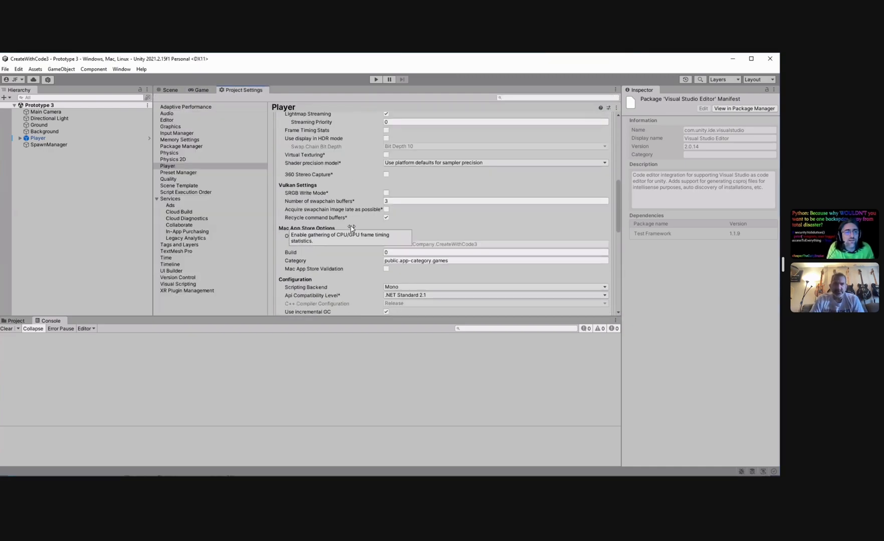
scroll("up", 3)
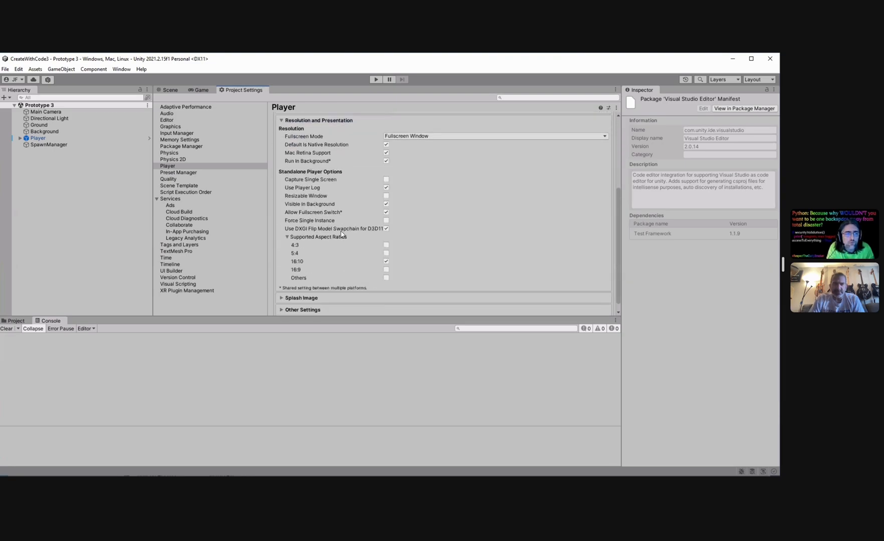
scroll("down", 3)
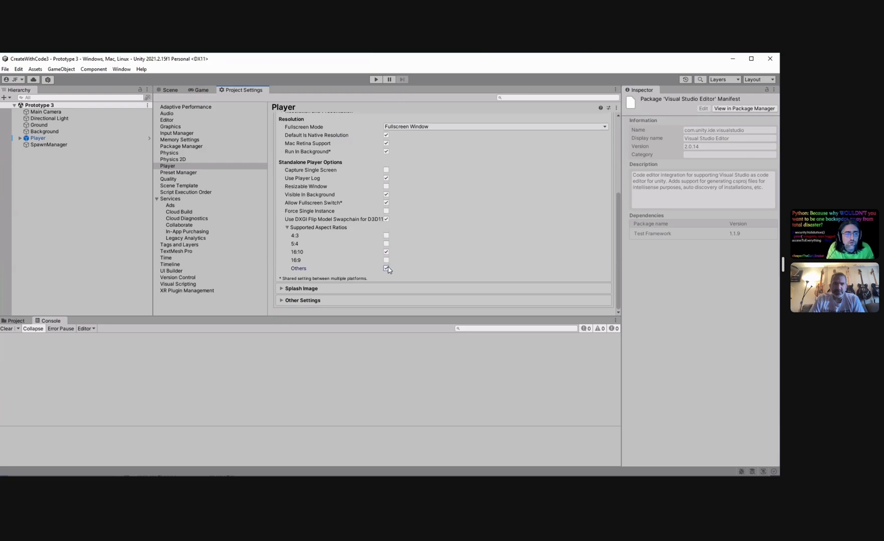
Uncheck the remaining aspect ratios so only 16:9 stays supported.
left_click(386, 269)
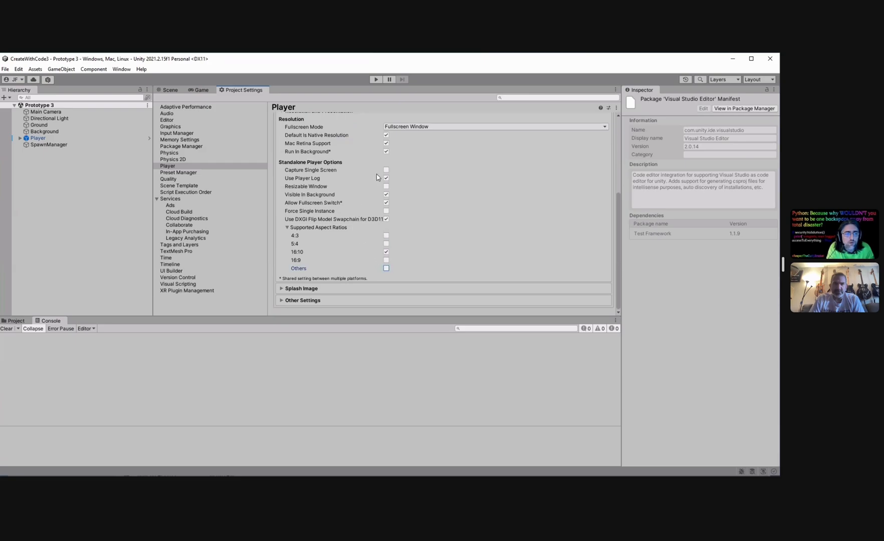
mouse_move(402, 244)
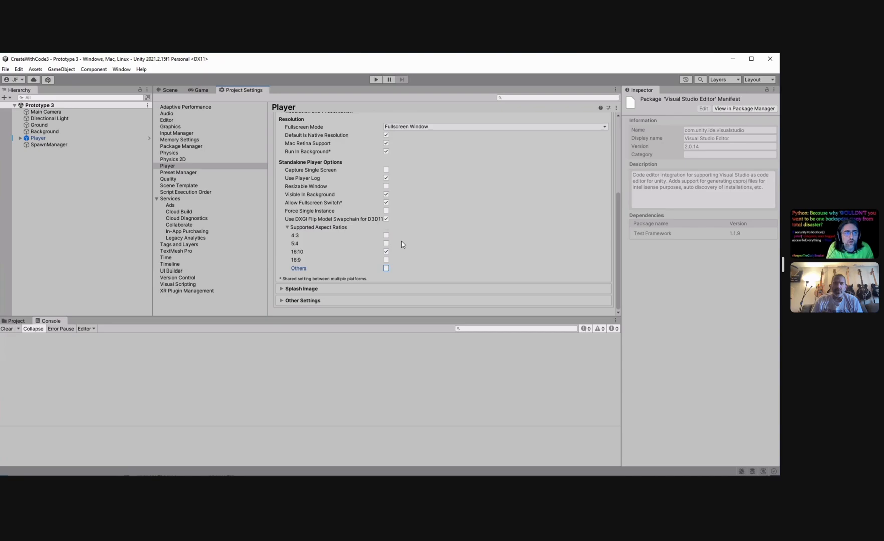
mouse_move(334, 258)
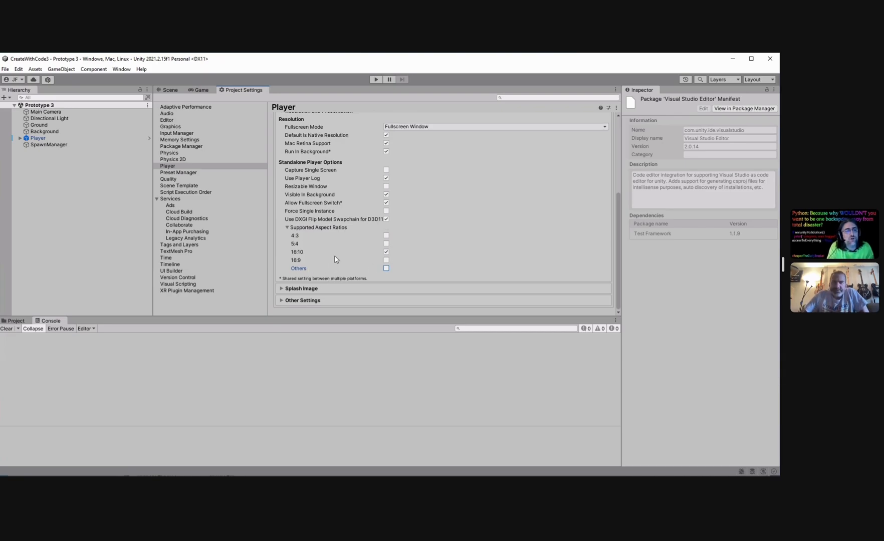
mouse_move(333, 254)
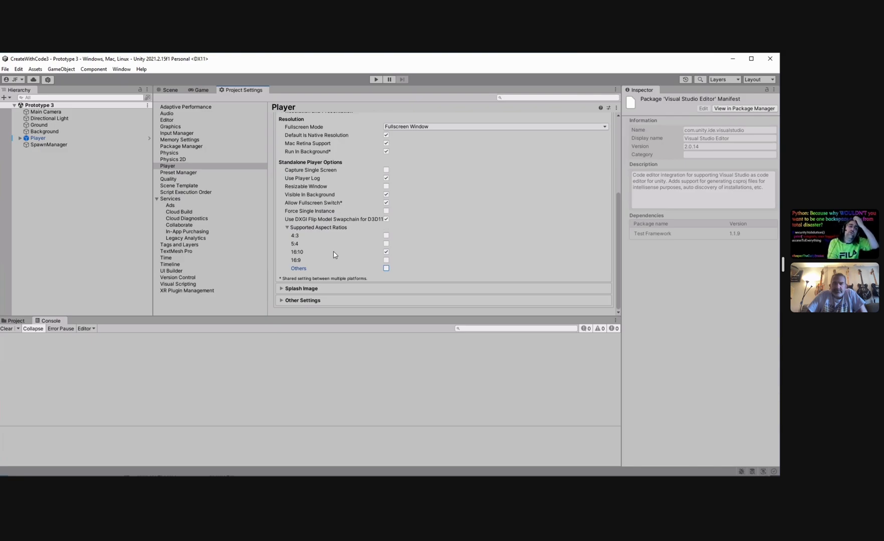
mouse_move(285, 203)
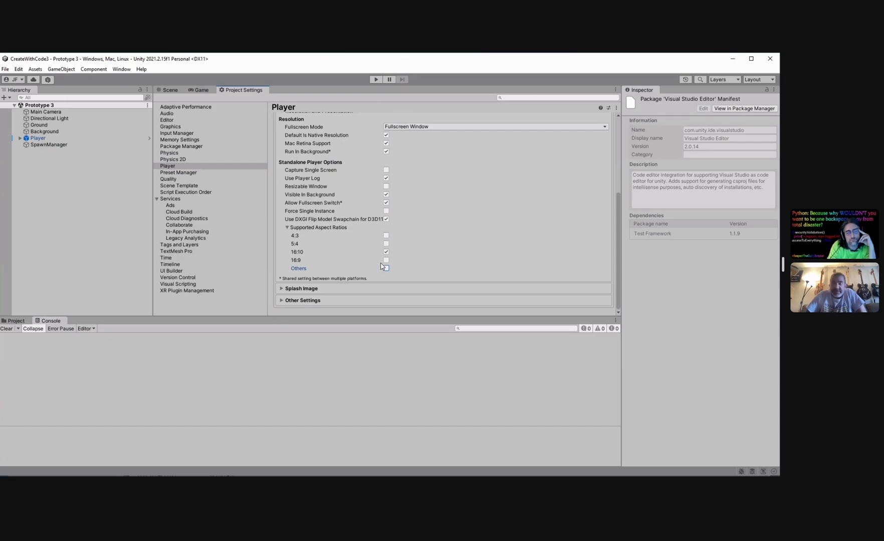
left_click(385, 260)
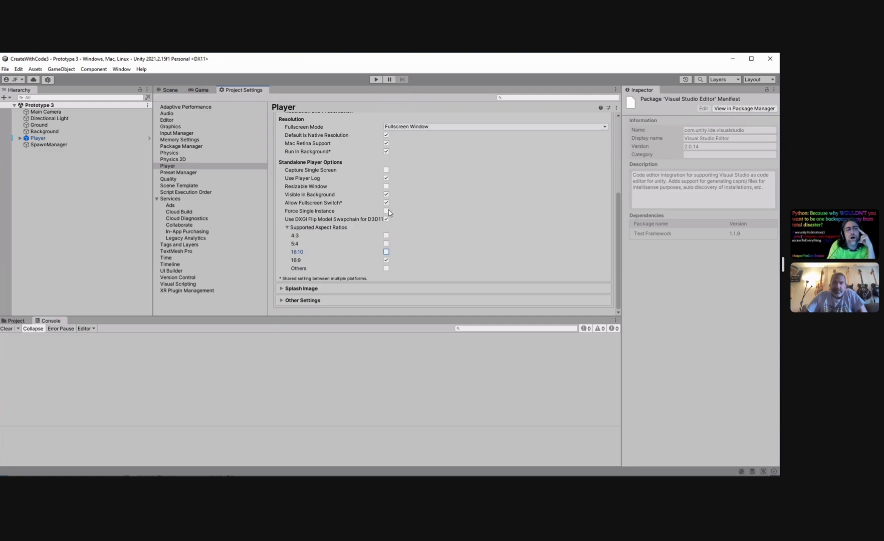
mouse_move(204, 103)
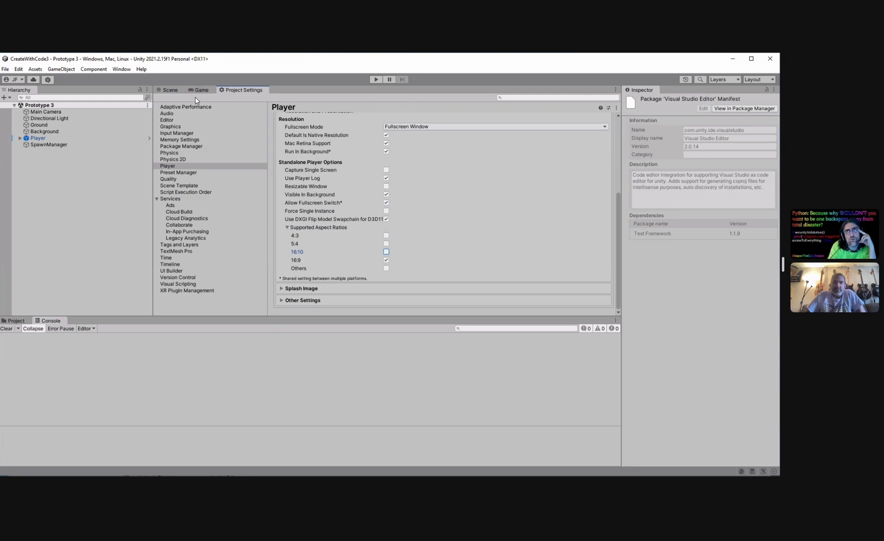
mouse_move(202, 100)
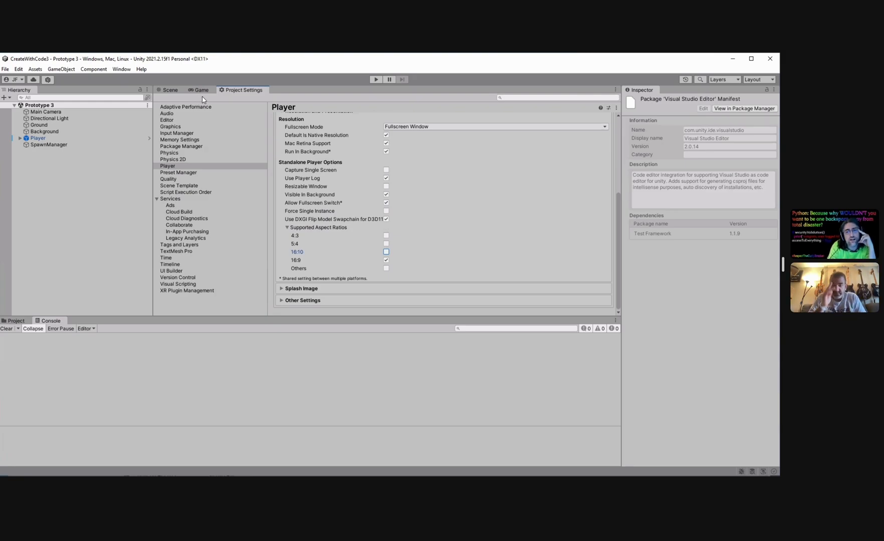
mouse_move(396, 74)
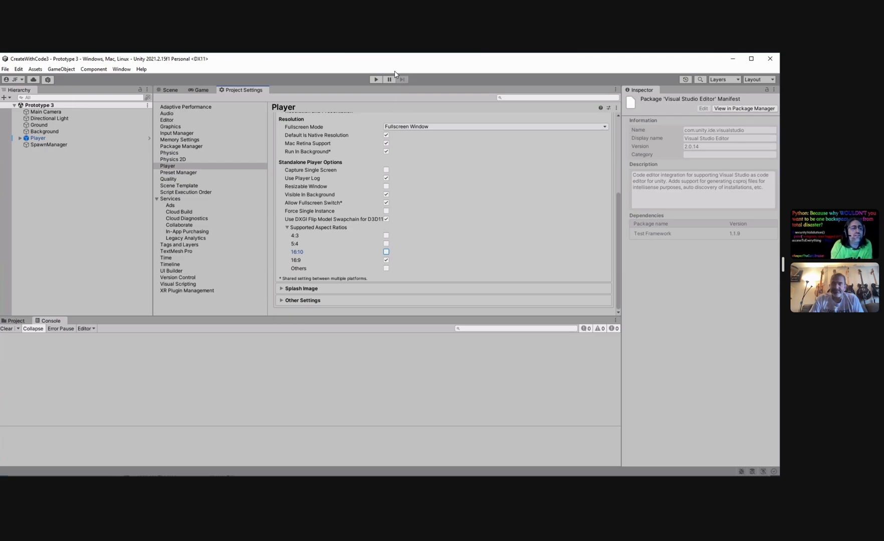
mouse_move(220, 221)
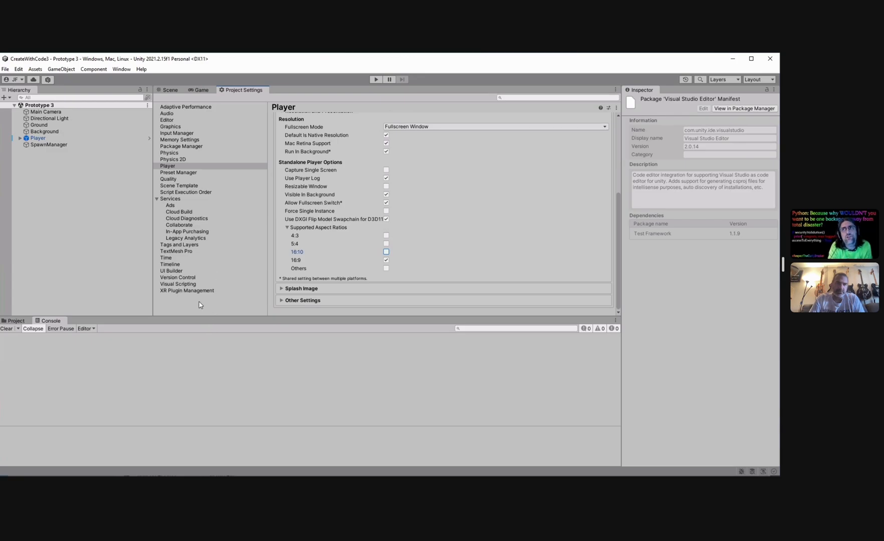
mouse_move(221, 241)
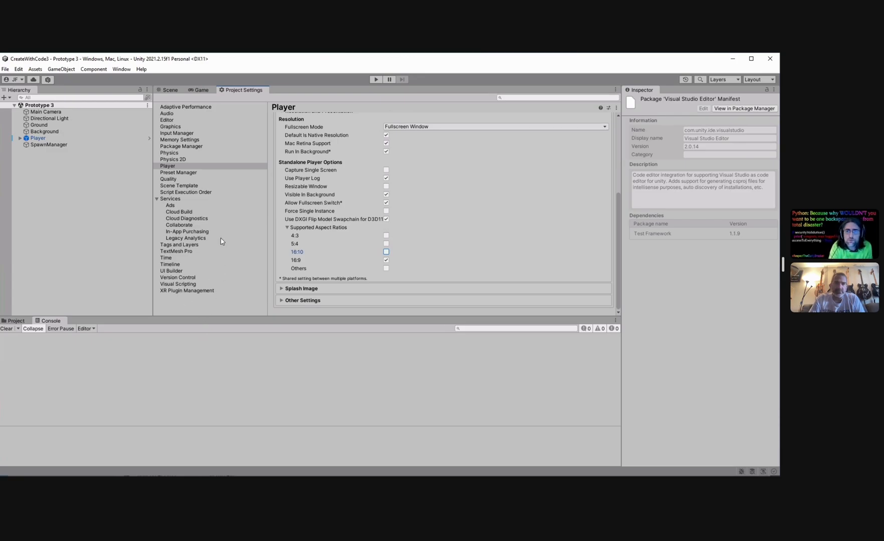
mouse_move(194, 242)
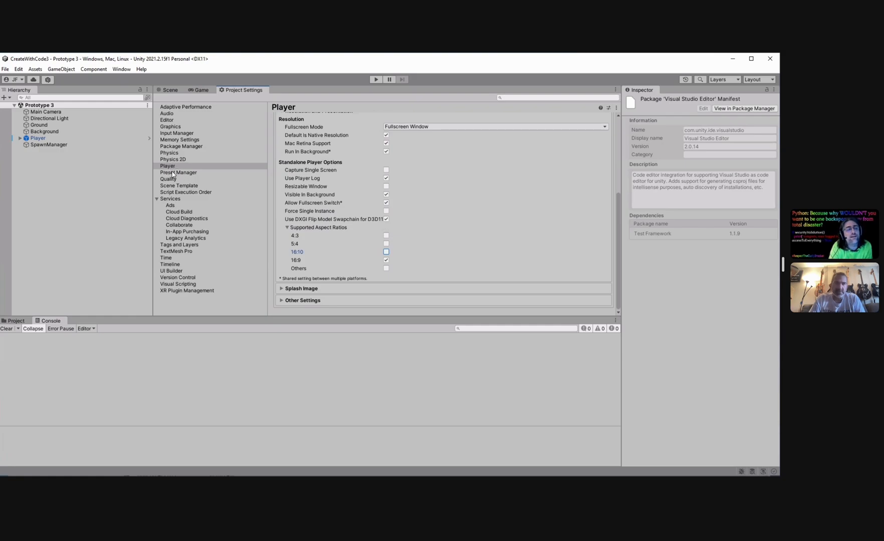
Expand the Input Manager's 18 axes for review, then move to the Graphics page.
left_click(167, 166)
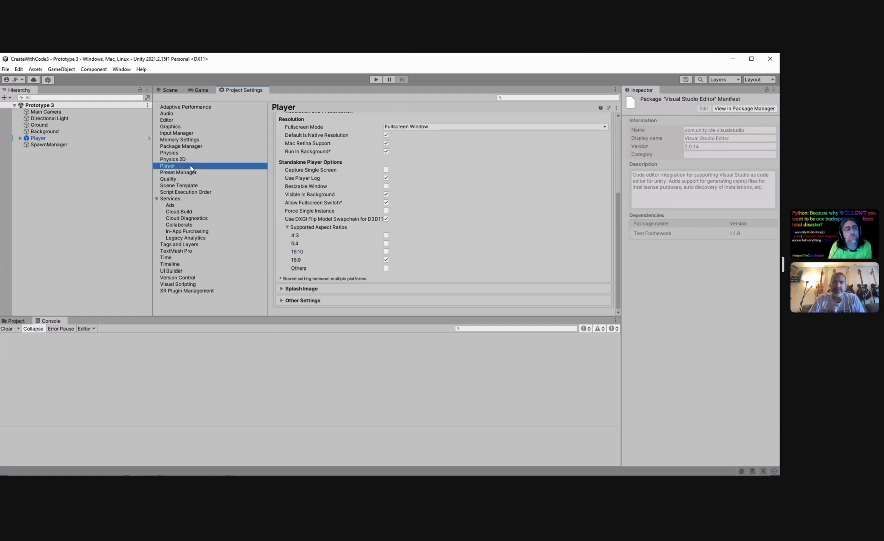
left_click(176, 132)
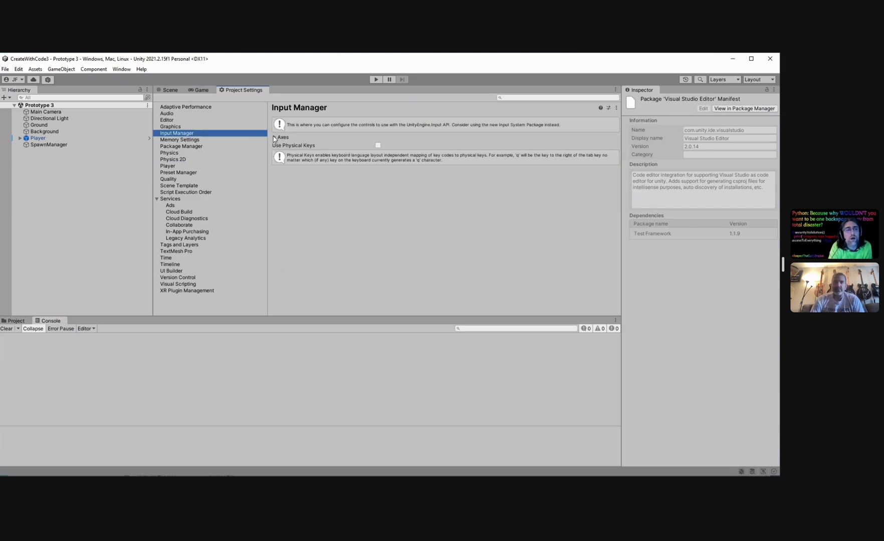
left_click(275, 137)
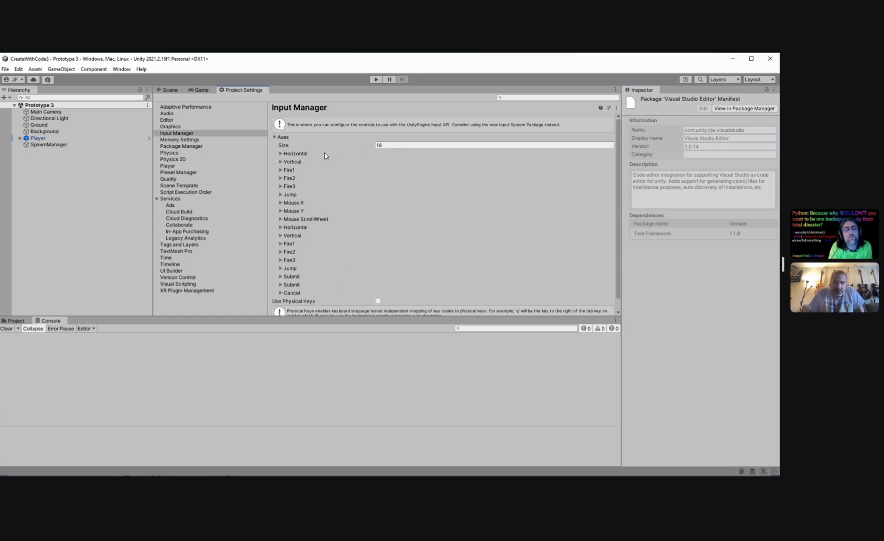
mouse_move(316, 281)
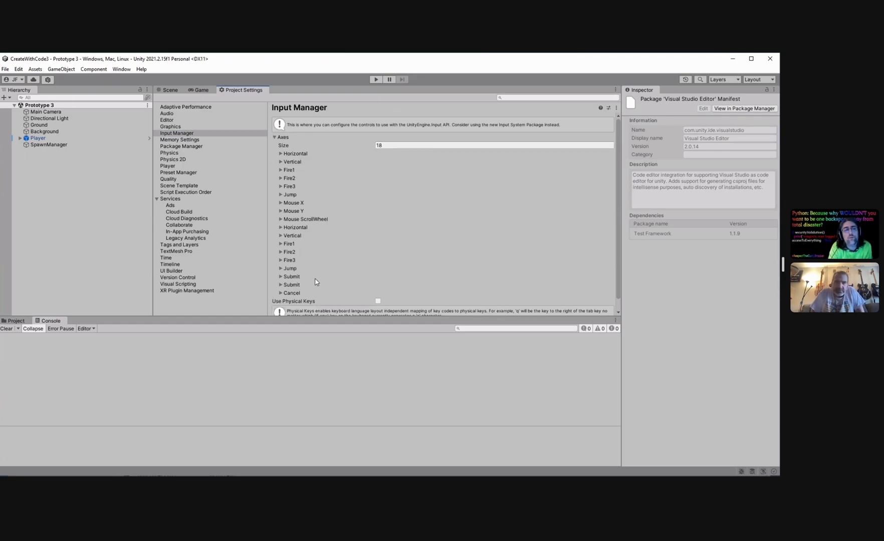
left_click(170, 126)
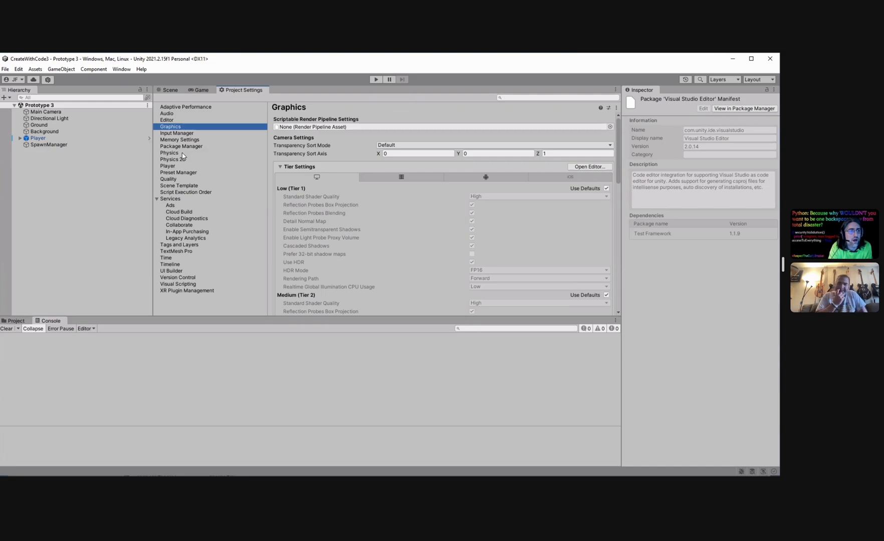
mouse_move(197, 209)
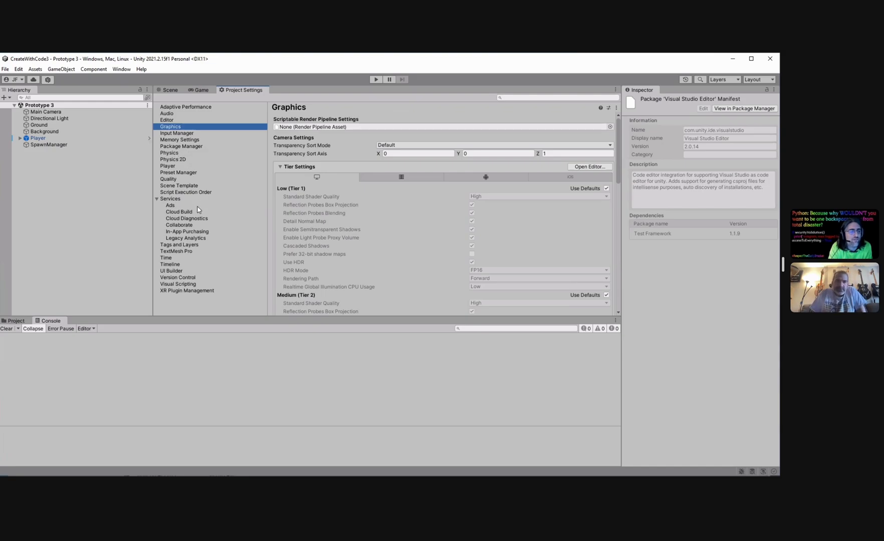
mouse_move(195, 237)
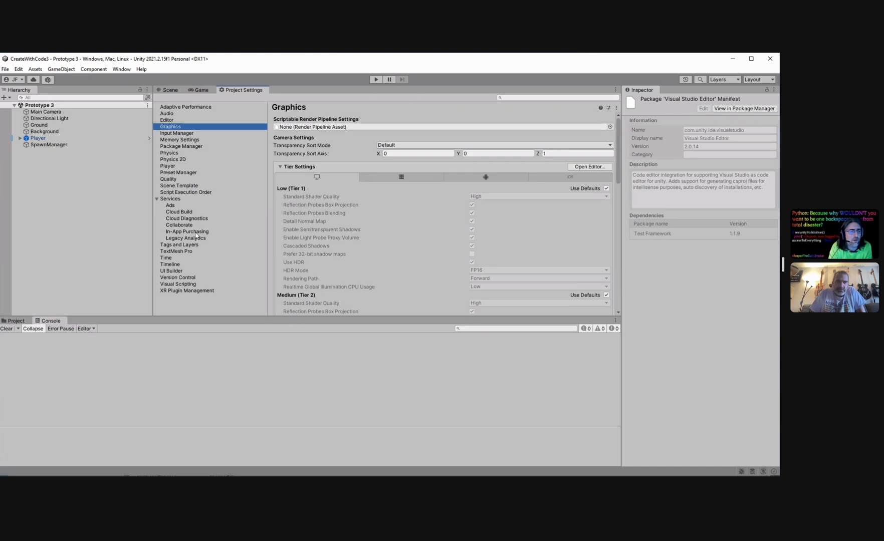
mouse_move(193, 279)
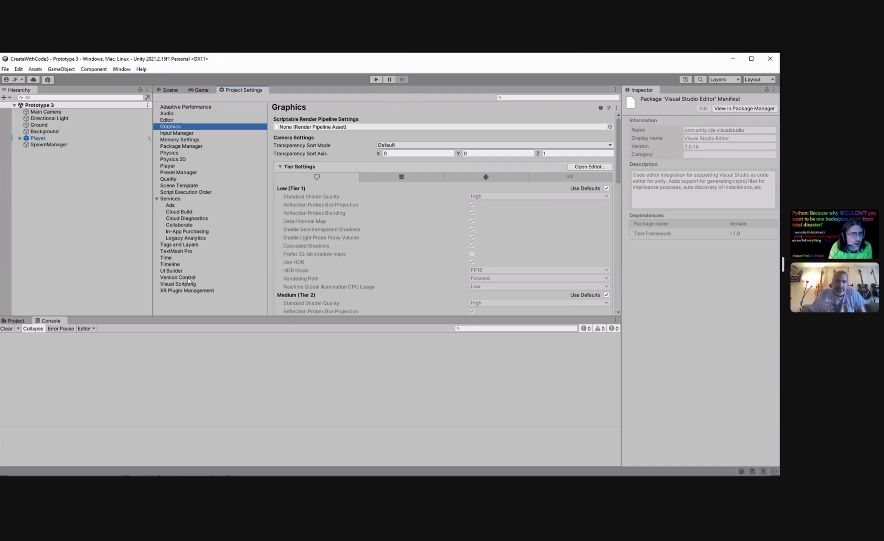
Show the Version Control Mode list: Hidden Meta Files, Visible Meta Files, Perforce.
left_click(177, 277)
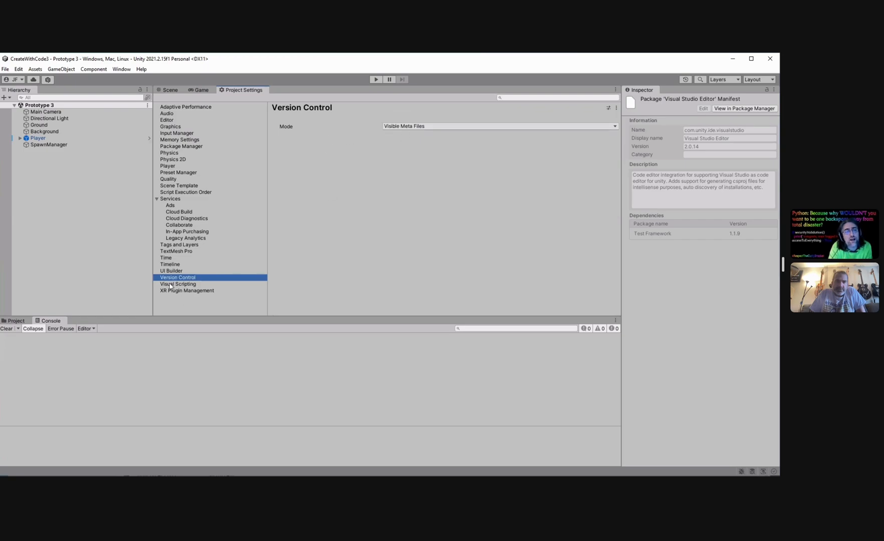
mouse_move(394, 143)
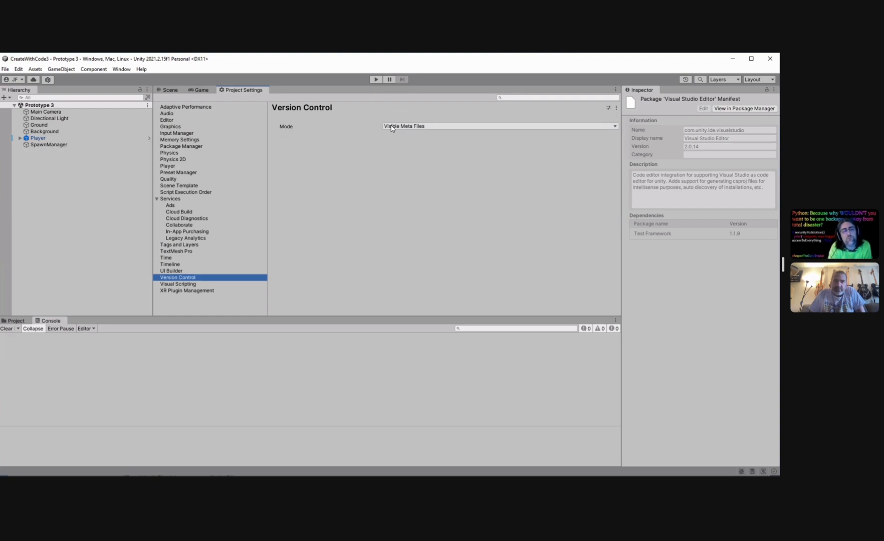
left_click(498, 126)
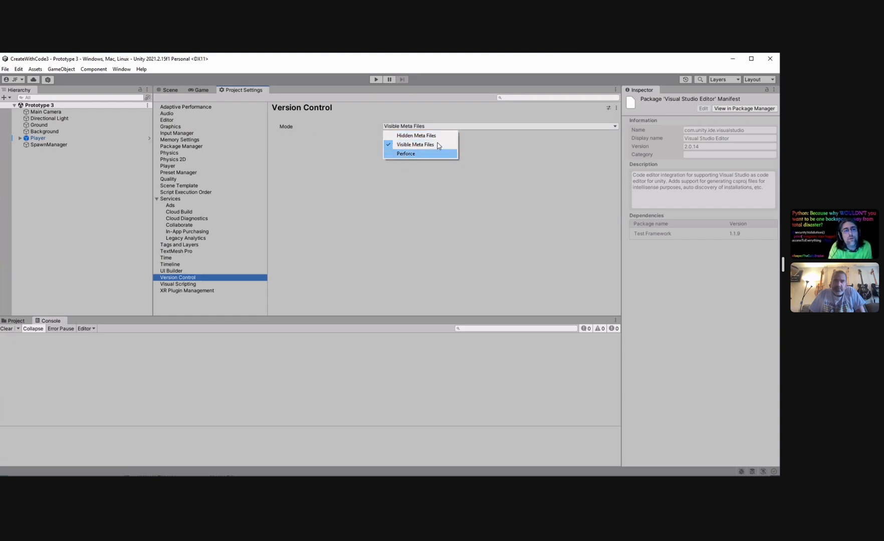
mouse_move(417, 136)
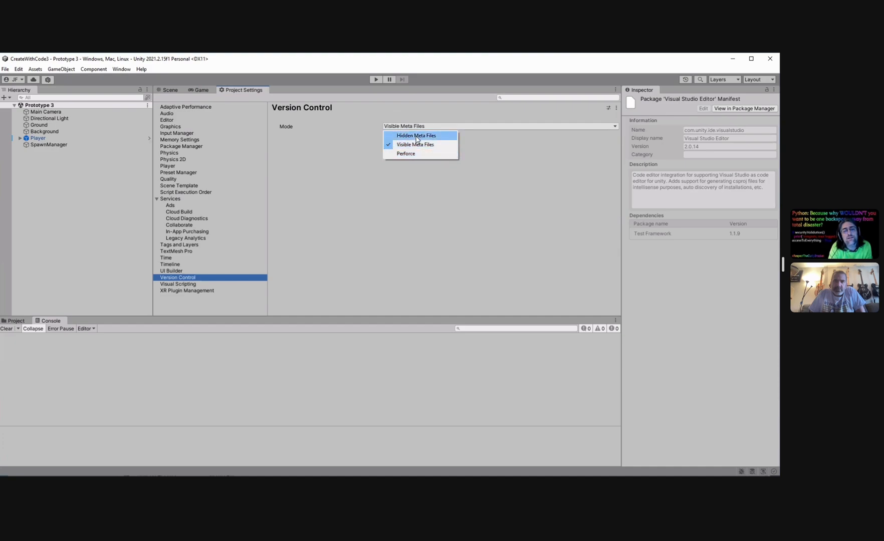
mouse_move(438, 154)
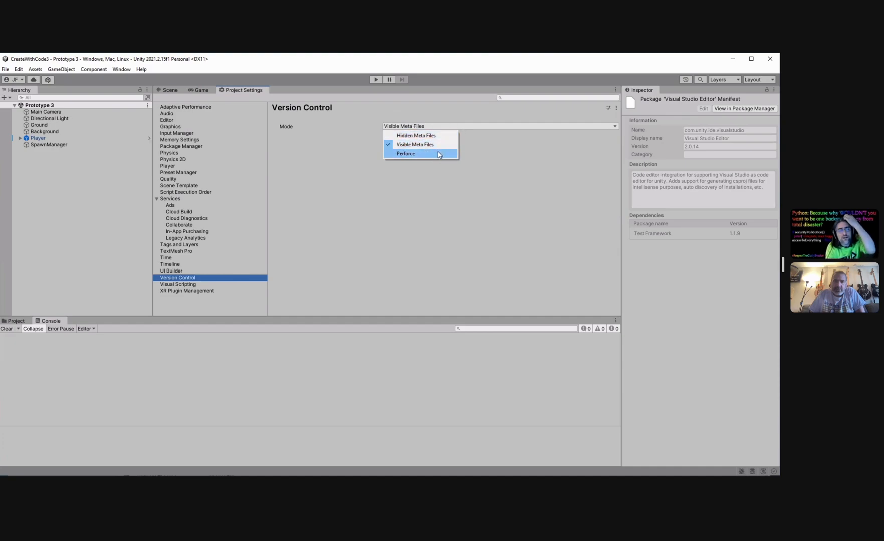
mouse_move(415, 144)
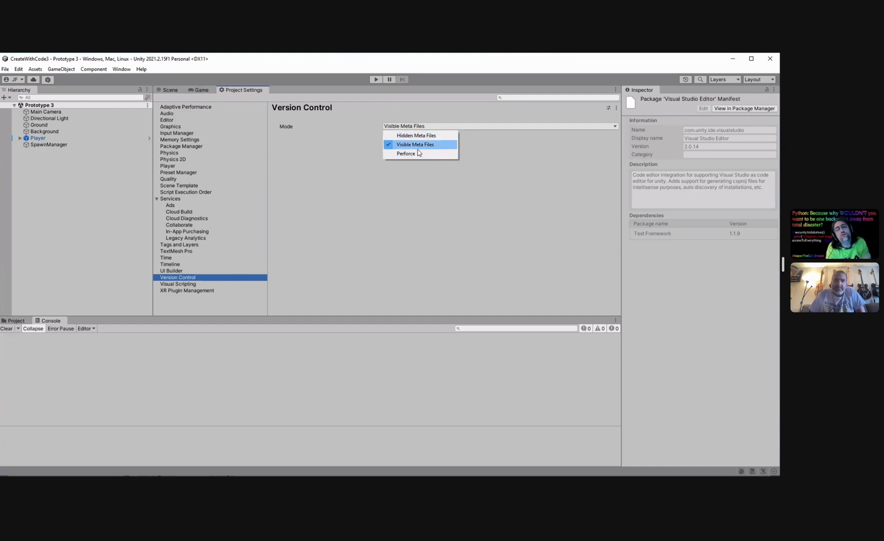
mouse_move(419, 153)
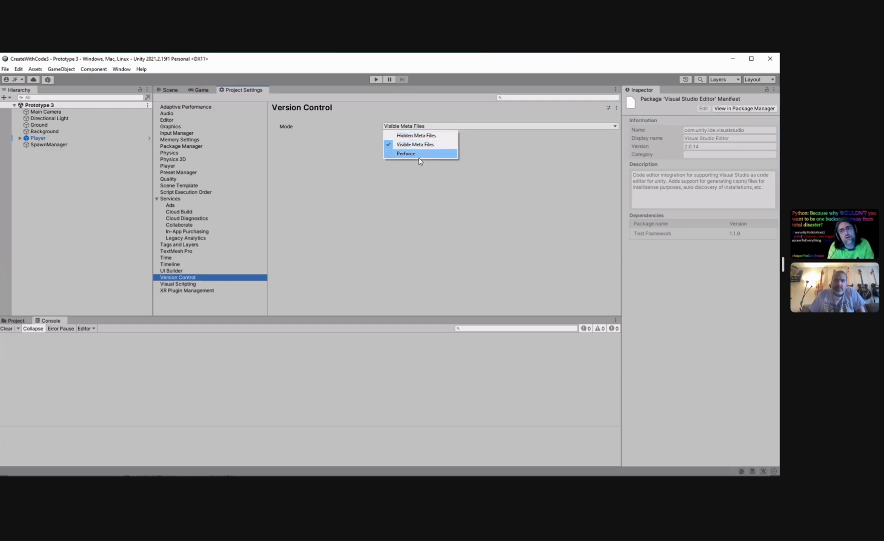
mouse_move(364, 197)
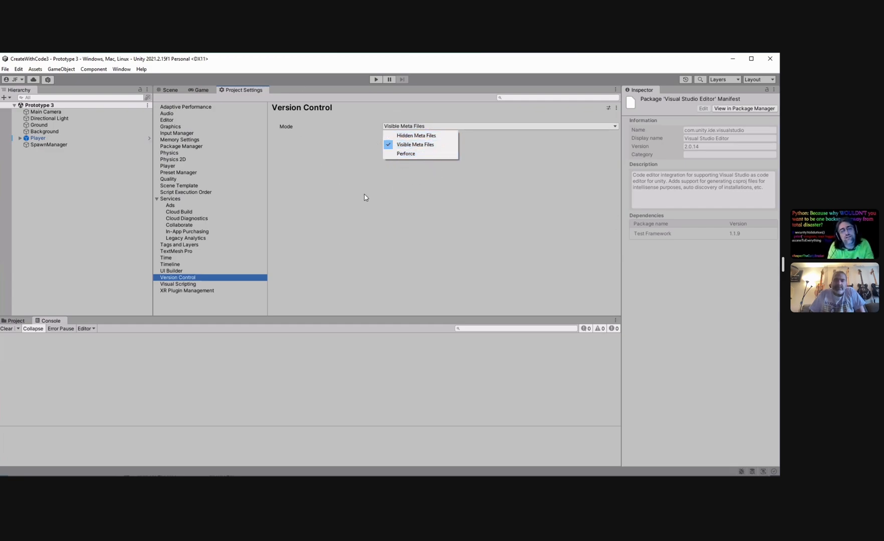
mouse_move(329, 207)
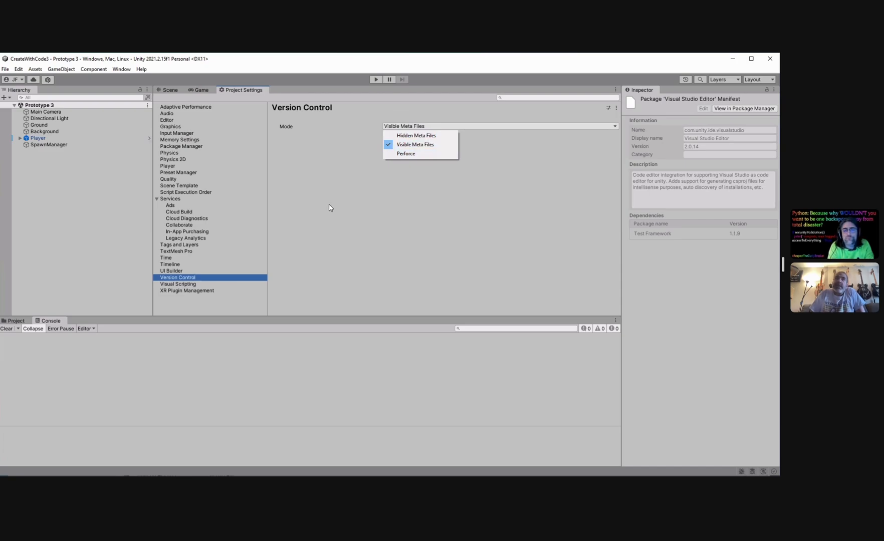
mouse_move(330, 202)
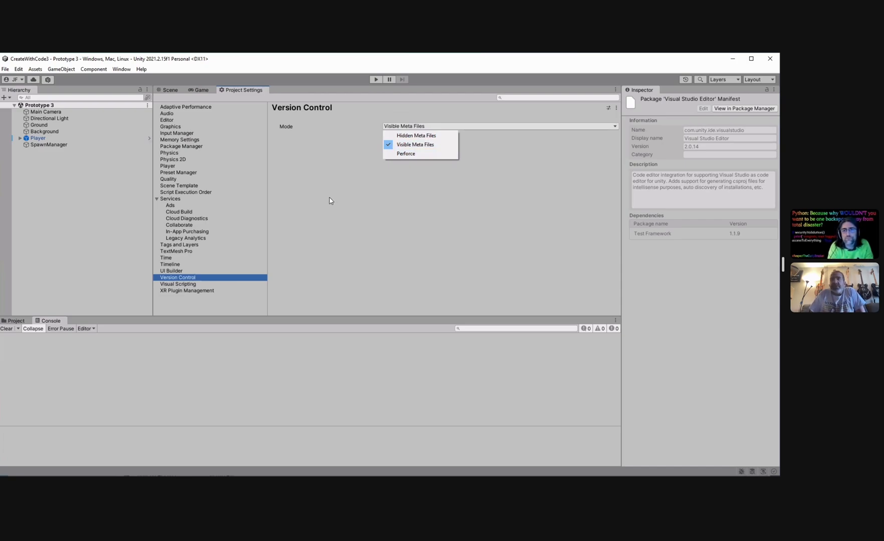
mouse_move(324, 198)
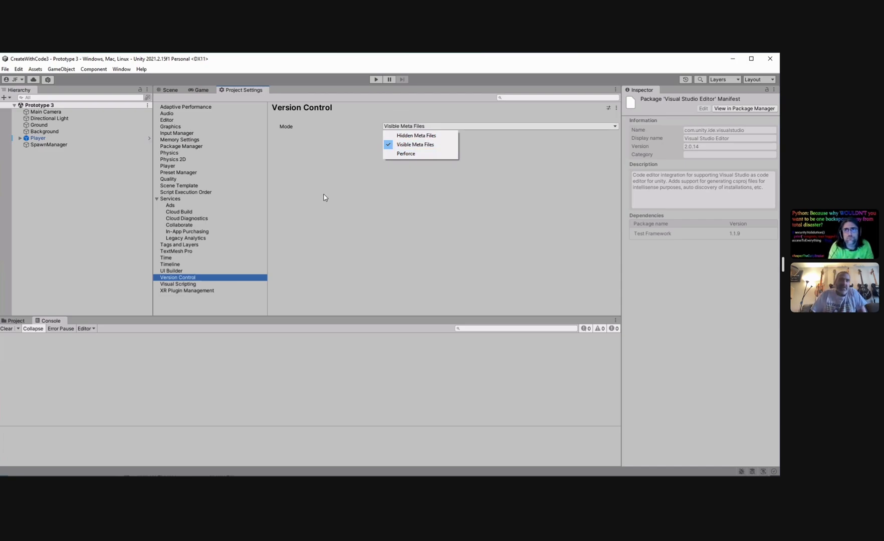